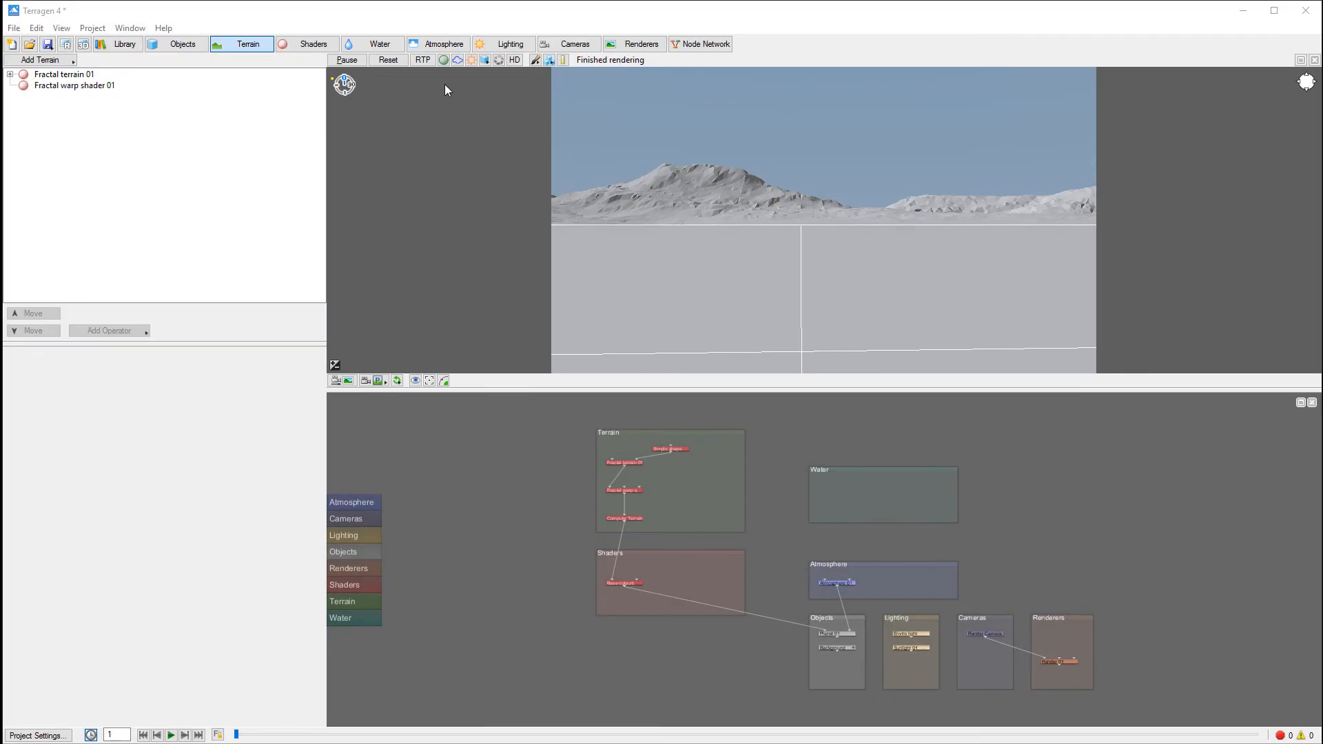
mouse_move(569, 126)
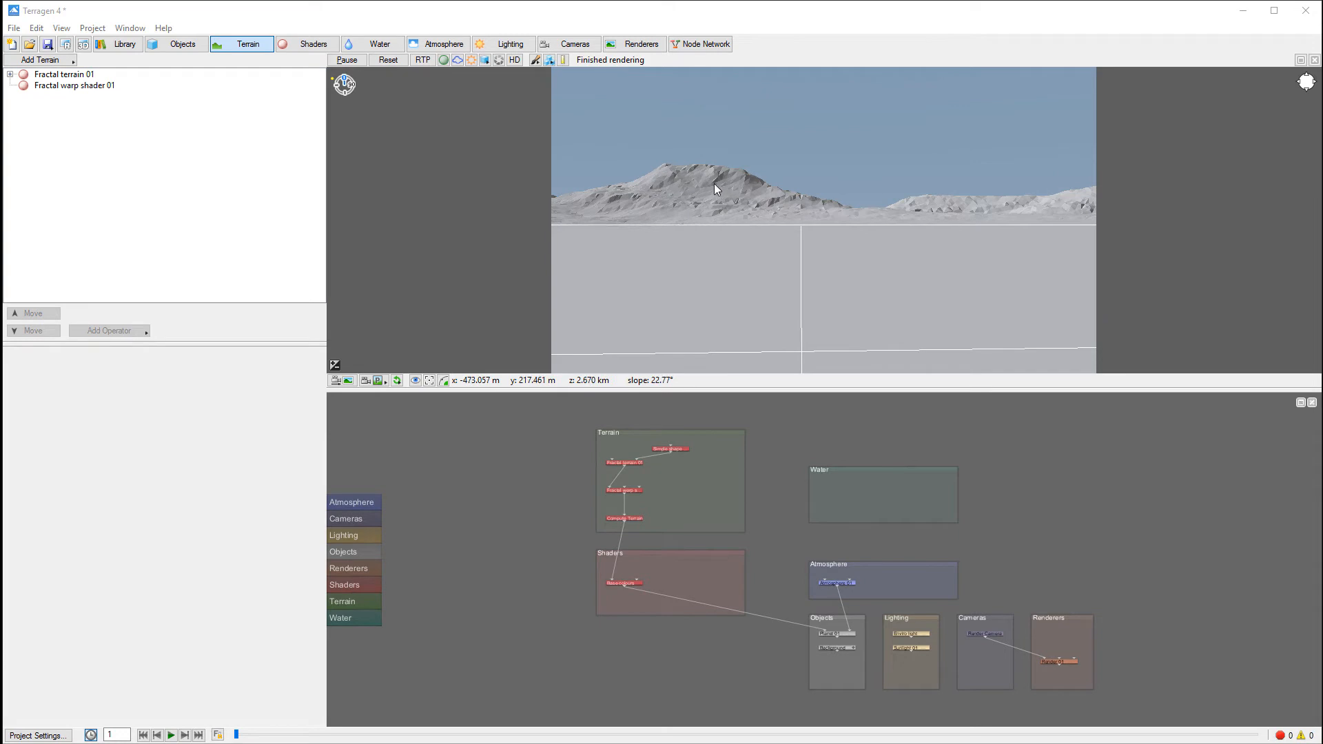
mouse_move(437, 42)
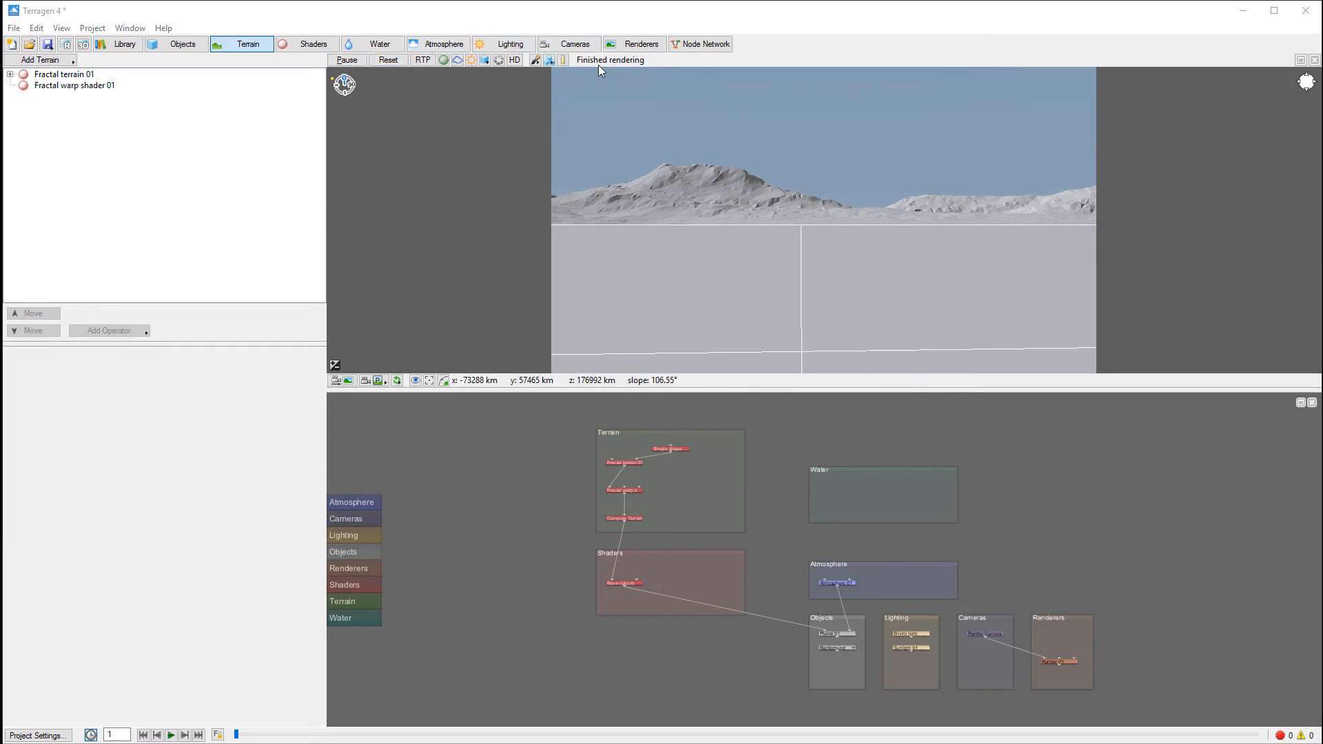
- Lower the mountain horizon in the 3D preview viewport
click(535, 60)
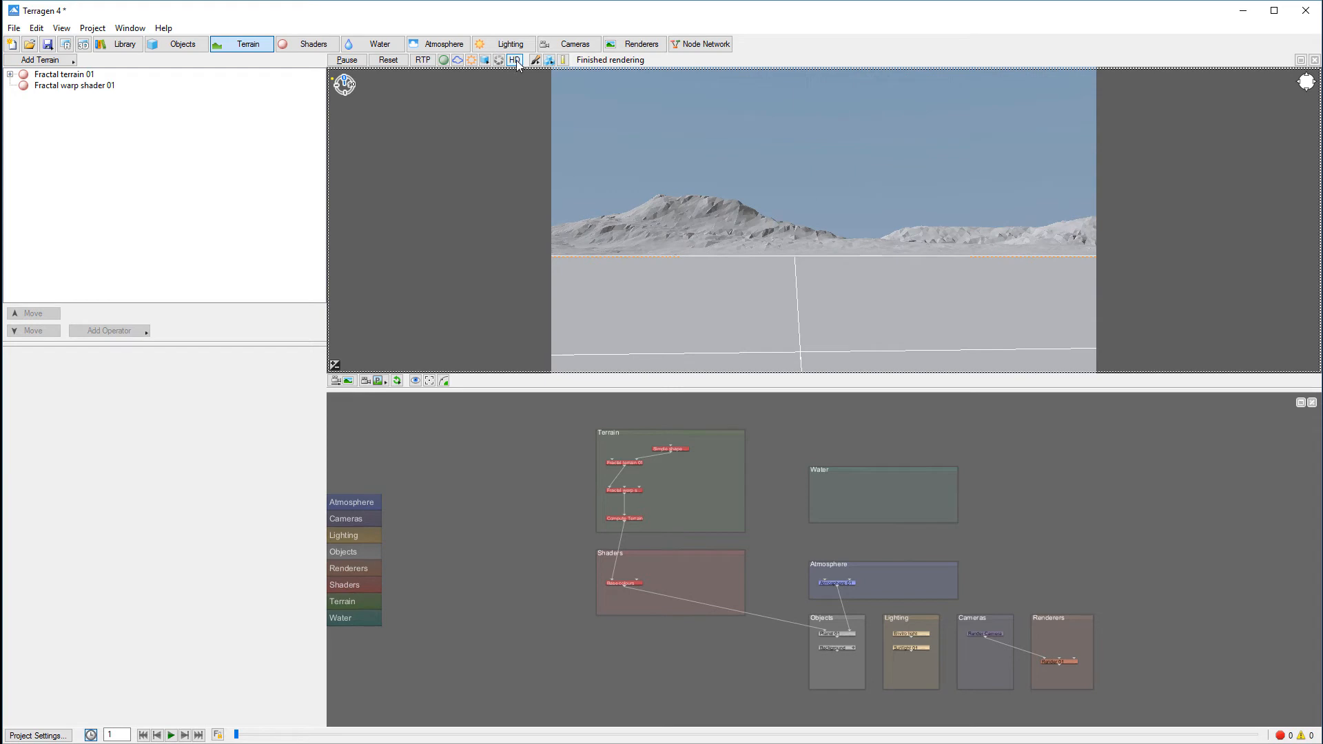
- Enable HD so the preview generates the mountain terrain at higher detail
click(514, 59)
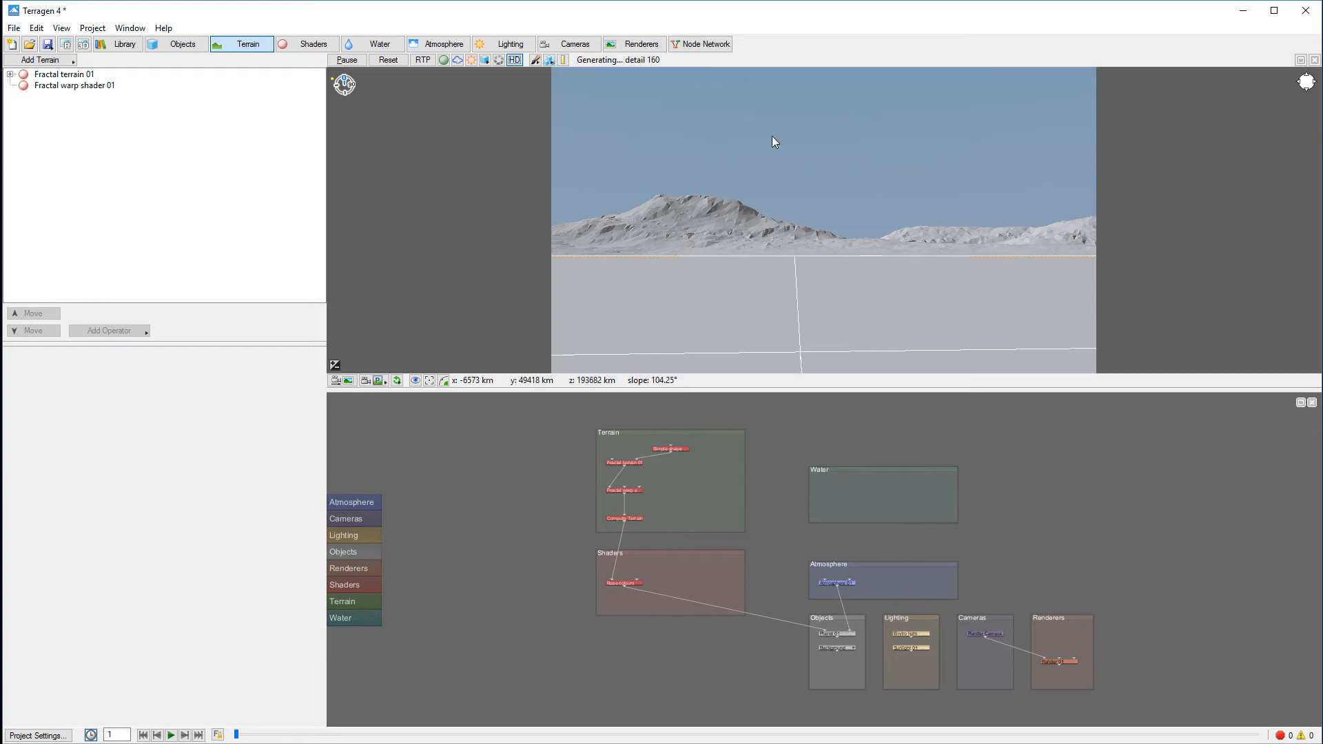
mouse_move(600, 126)
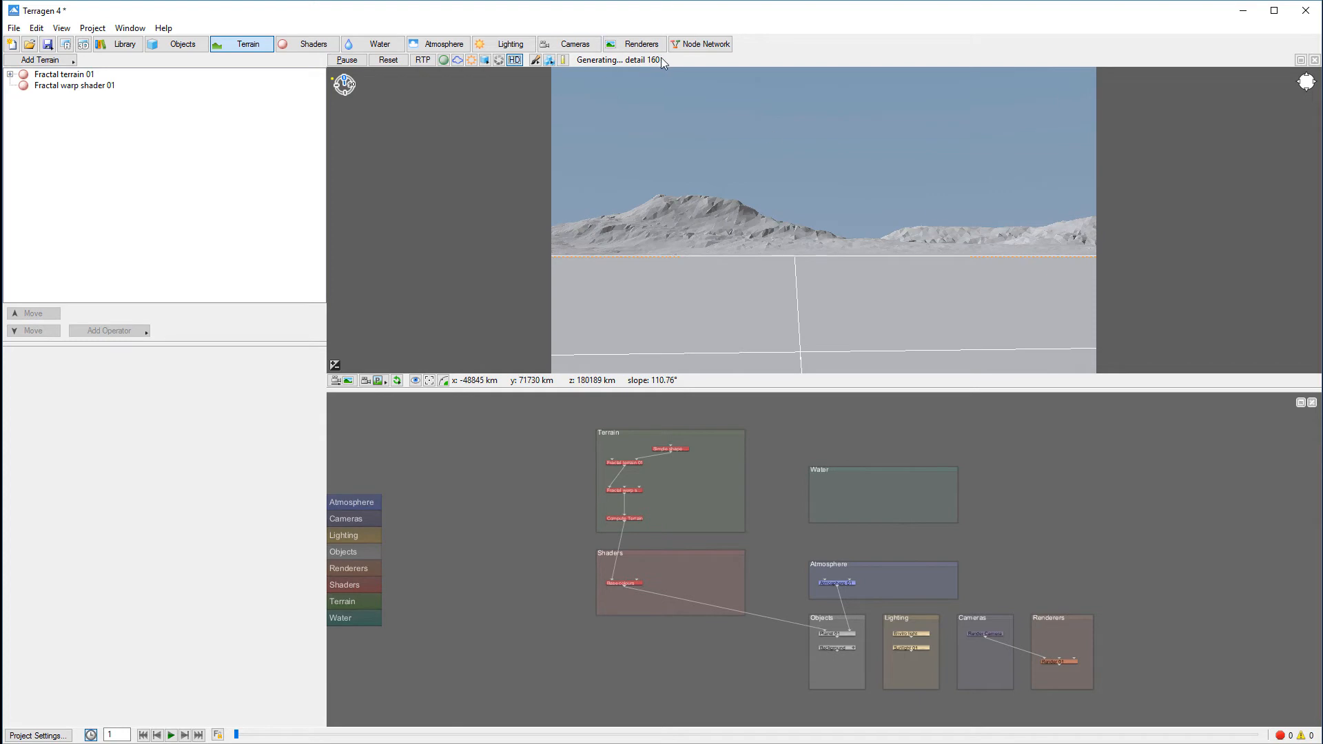
mouse_move(742, 239)
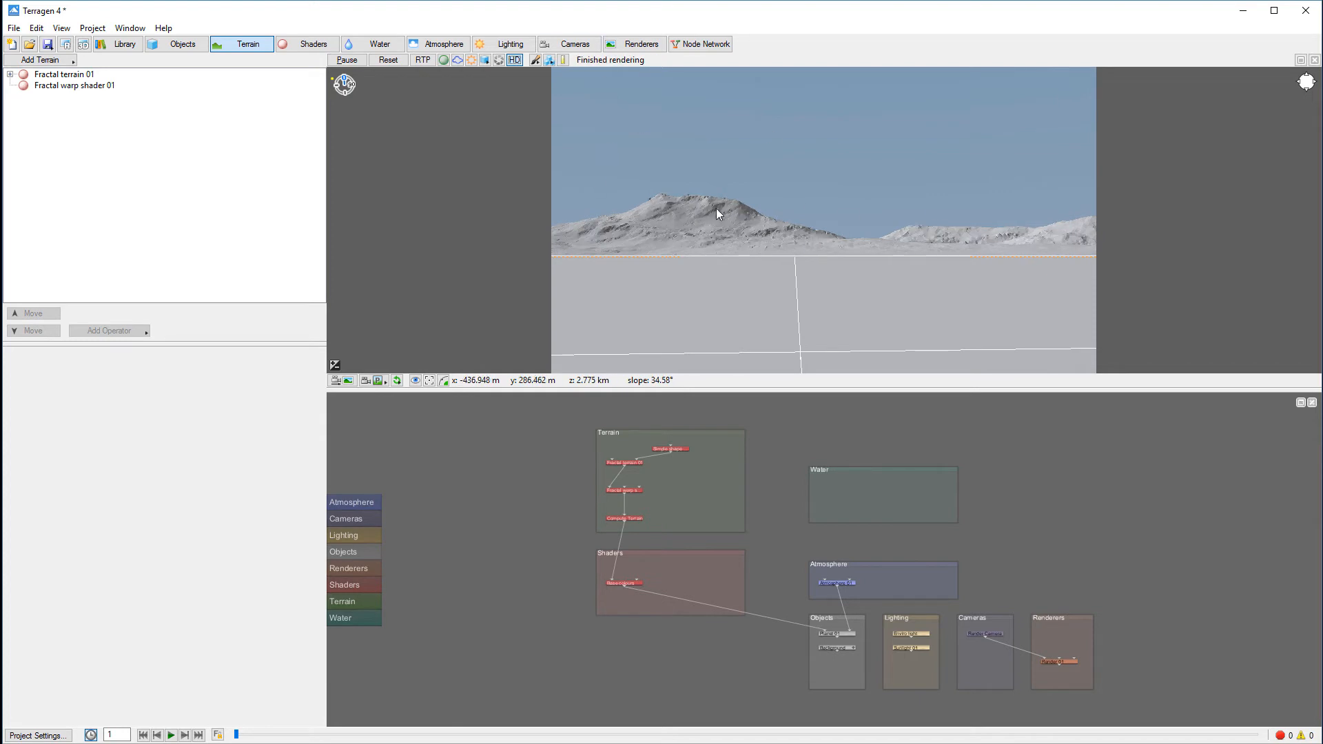
mouse_move(706, 208)
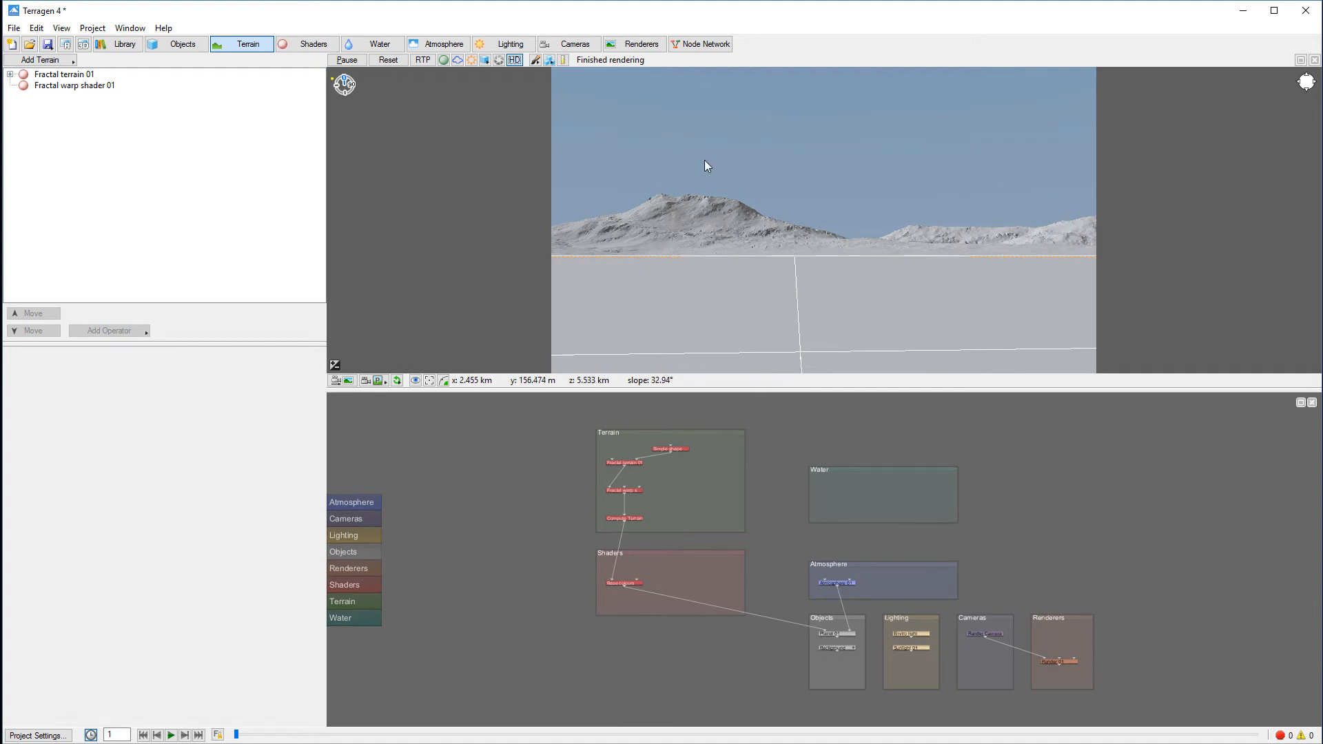
click(421, 59)
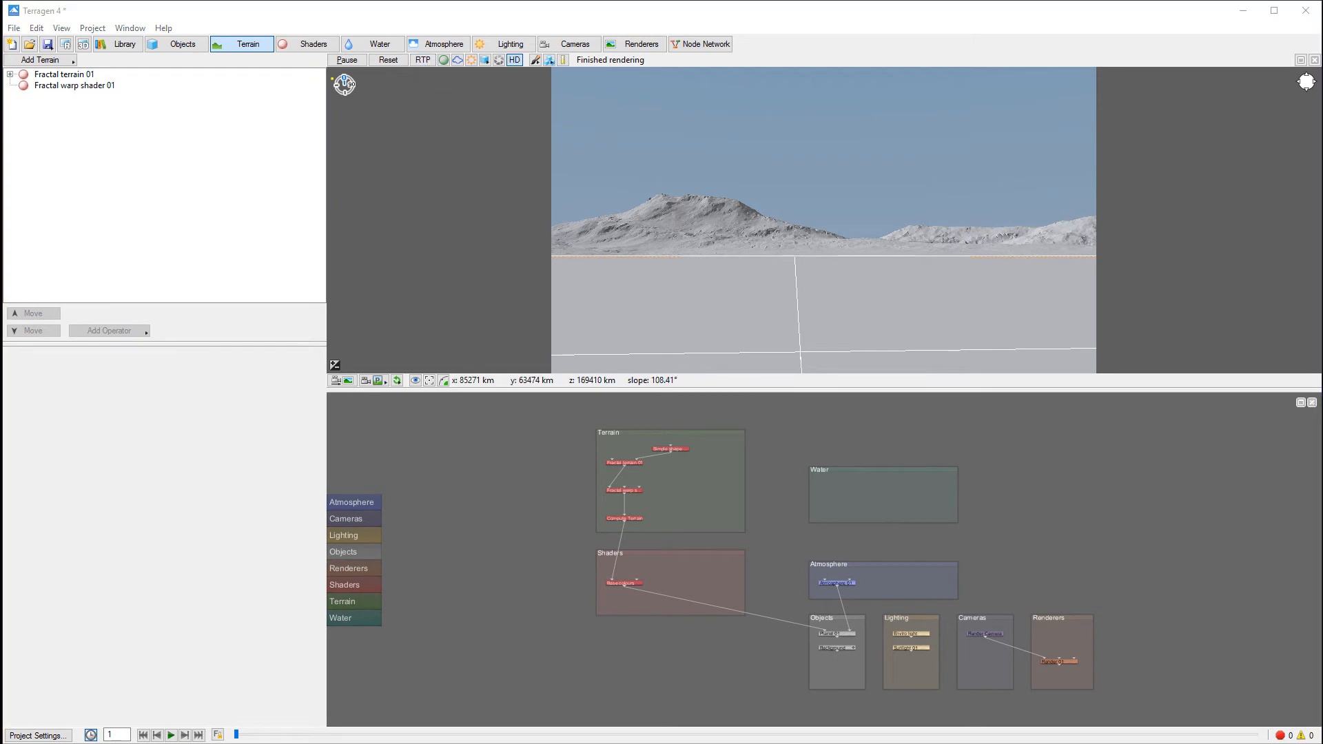
mouse_move(697, 221)
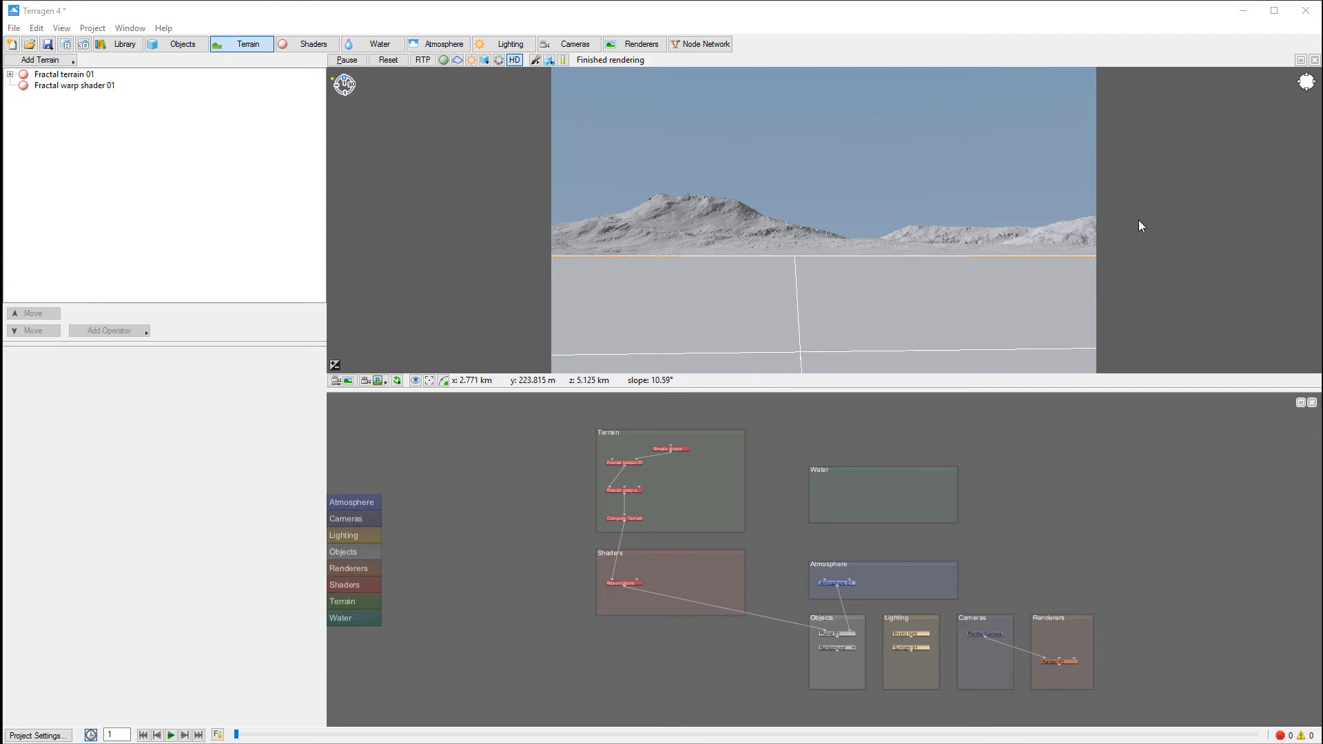
mouse_move(458, 59)
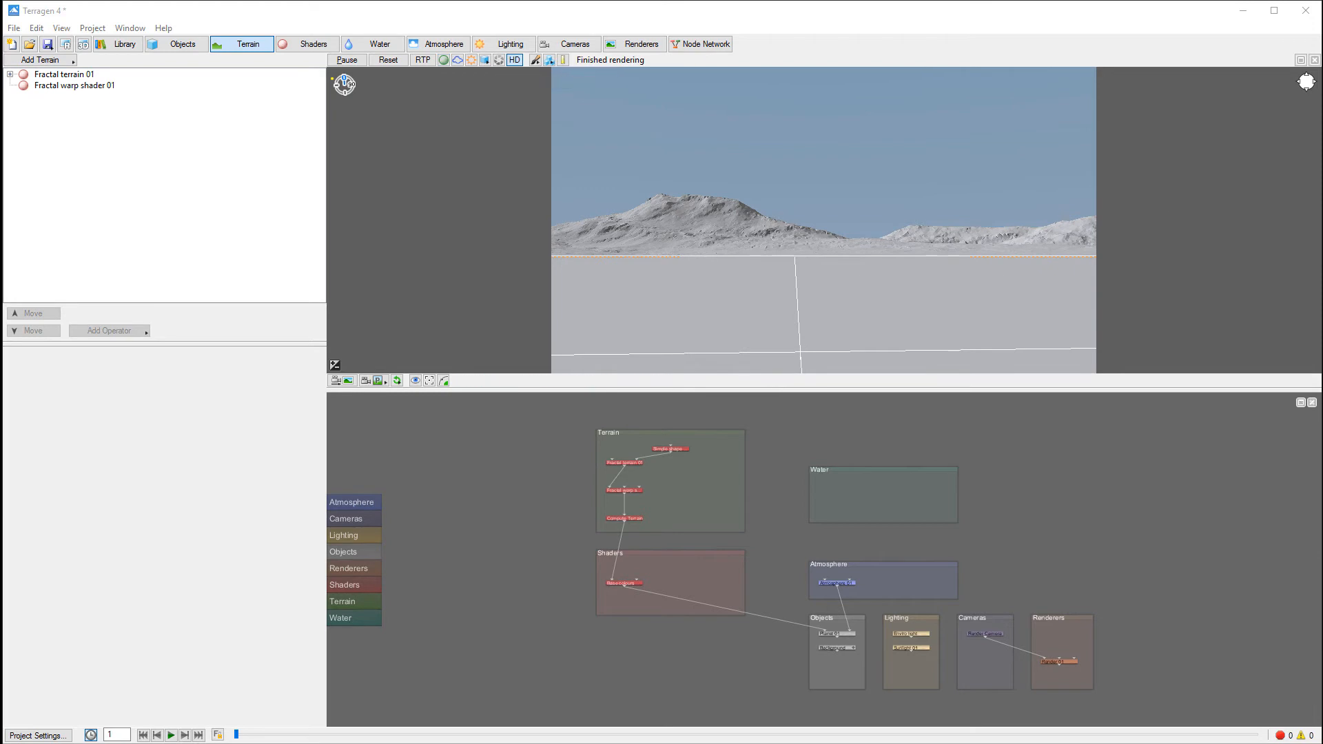
mouse_move(704, 183)
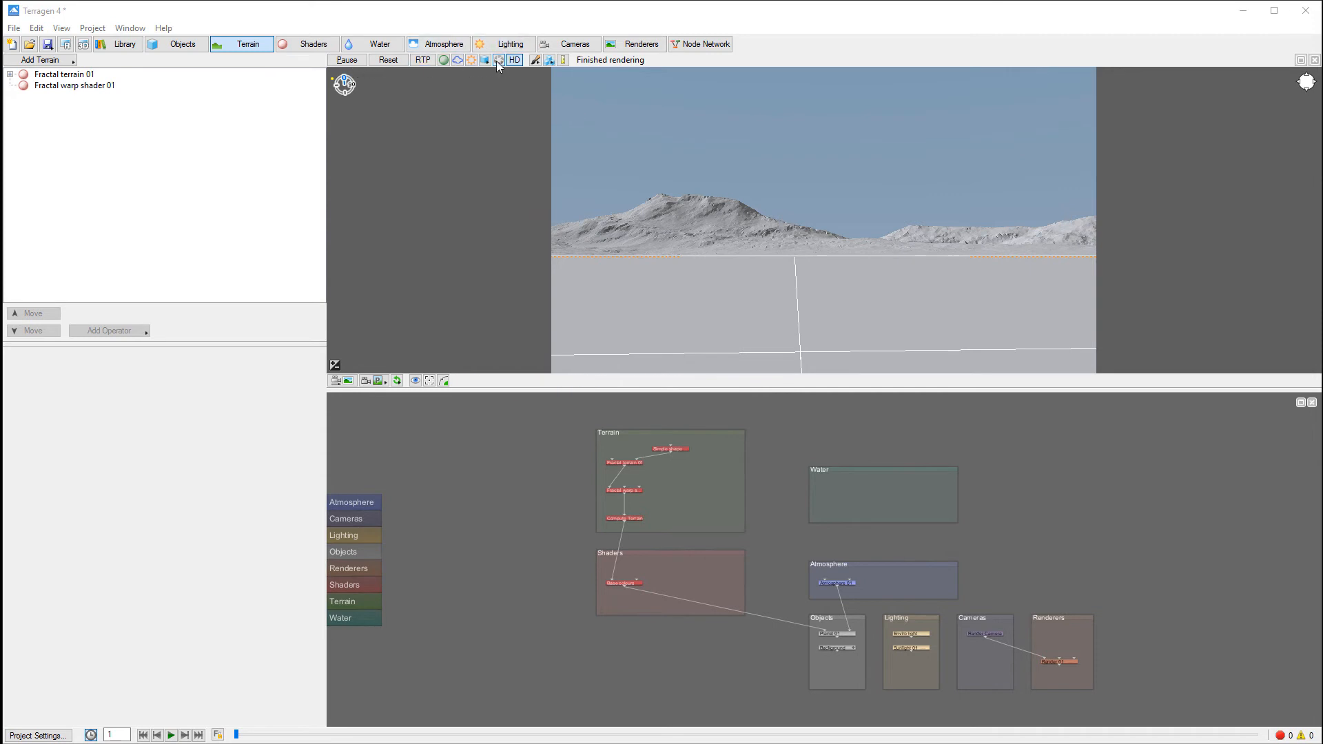
- Turn on RTP so the preview ray traces the mountain scene
click(423, 60)
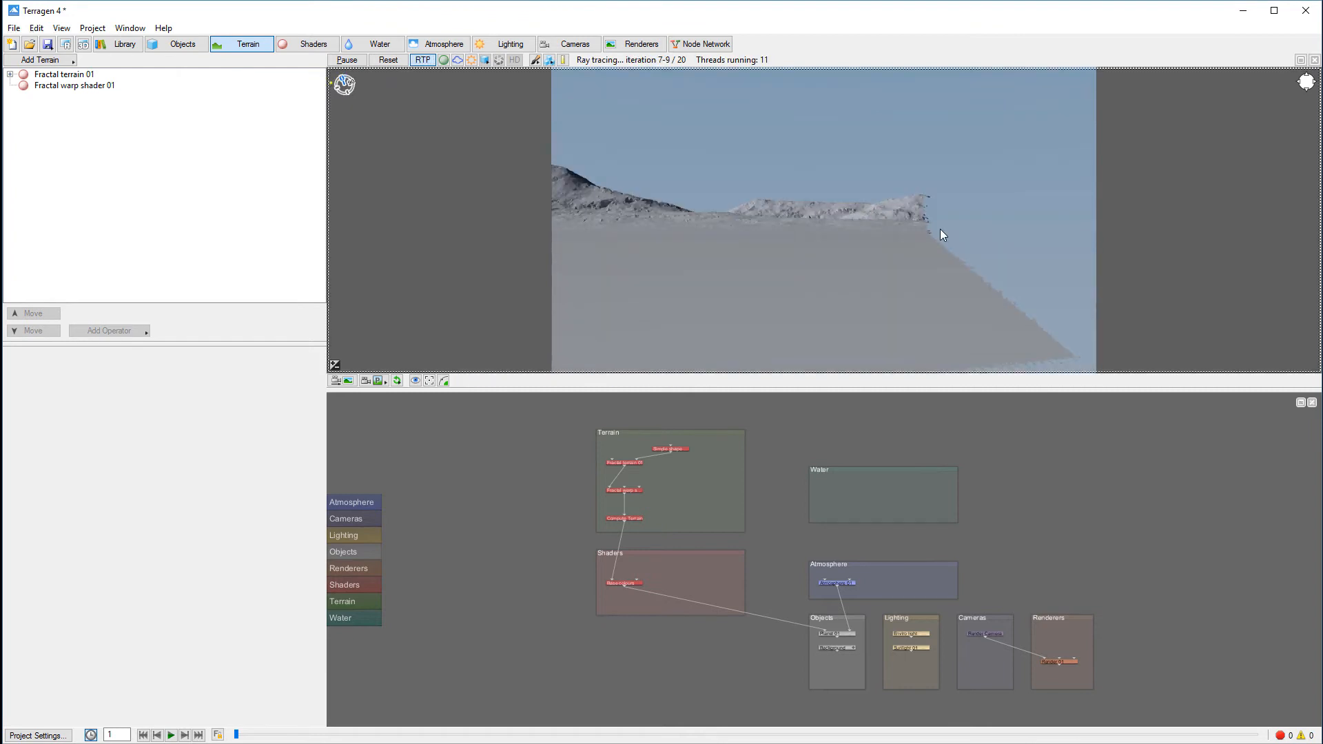
mouse_move(1076, 358)
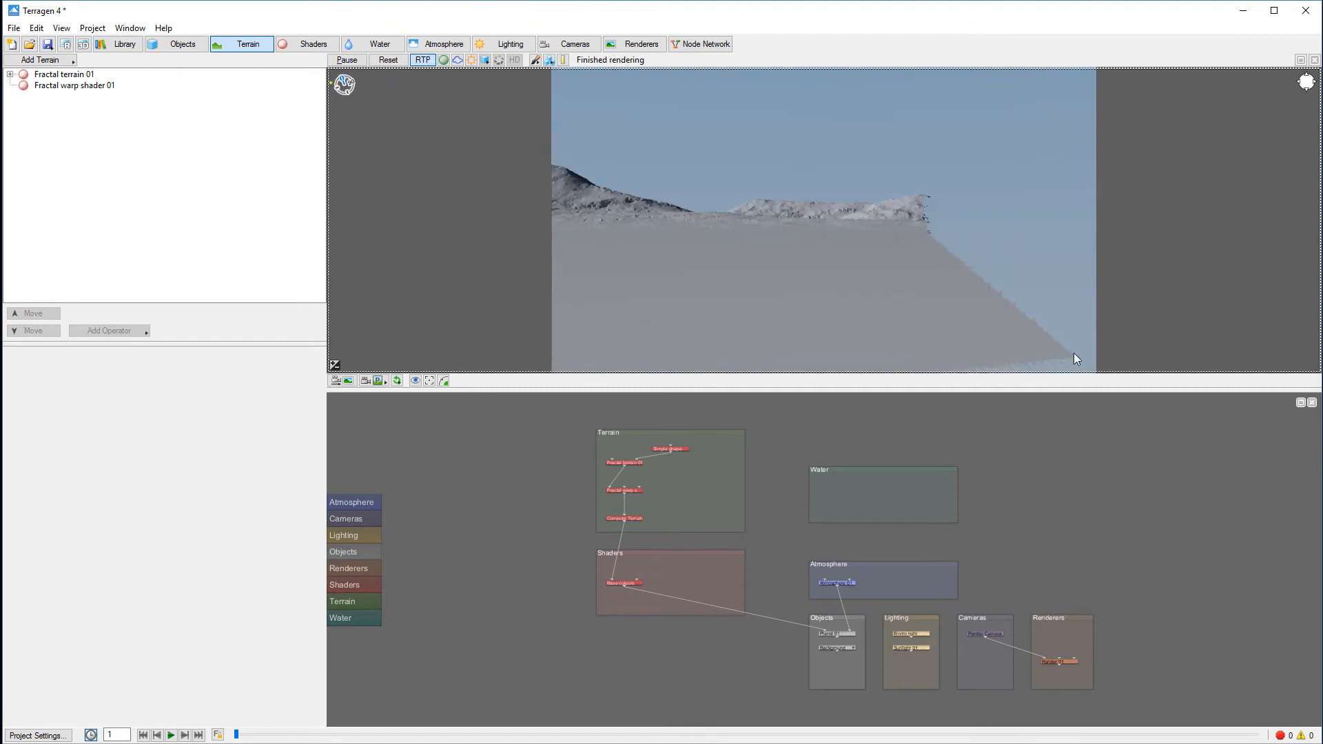
mouse_move(755, 171)
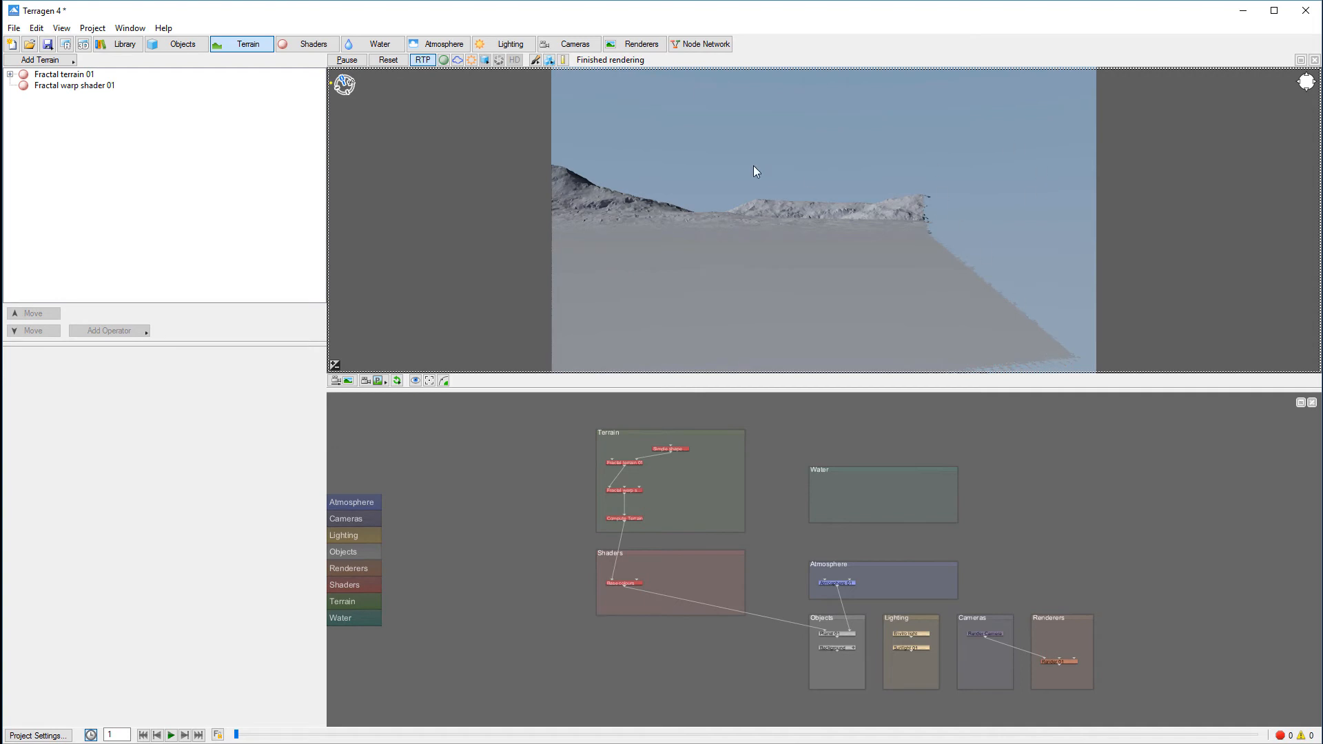
mouse_move(729, 161)
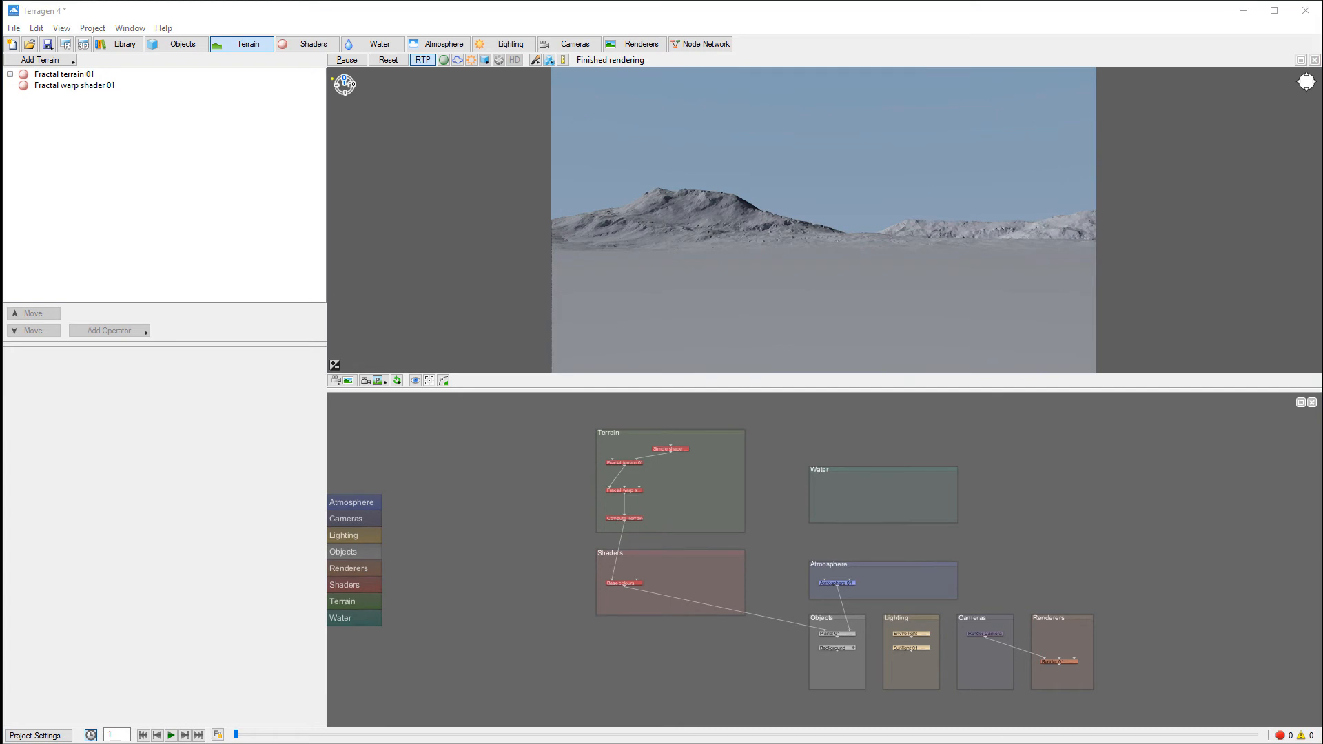
- Leave ray-traced mode, restore HD detail and pause preview updates
click(421, 59)
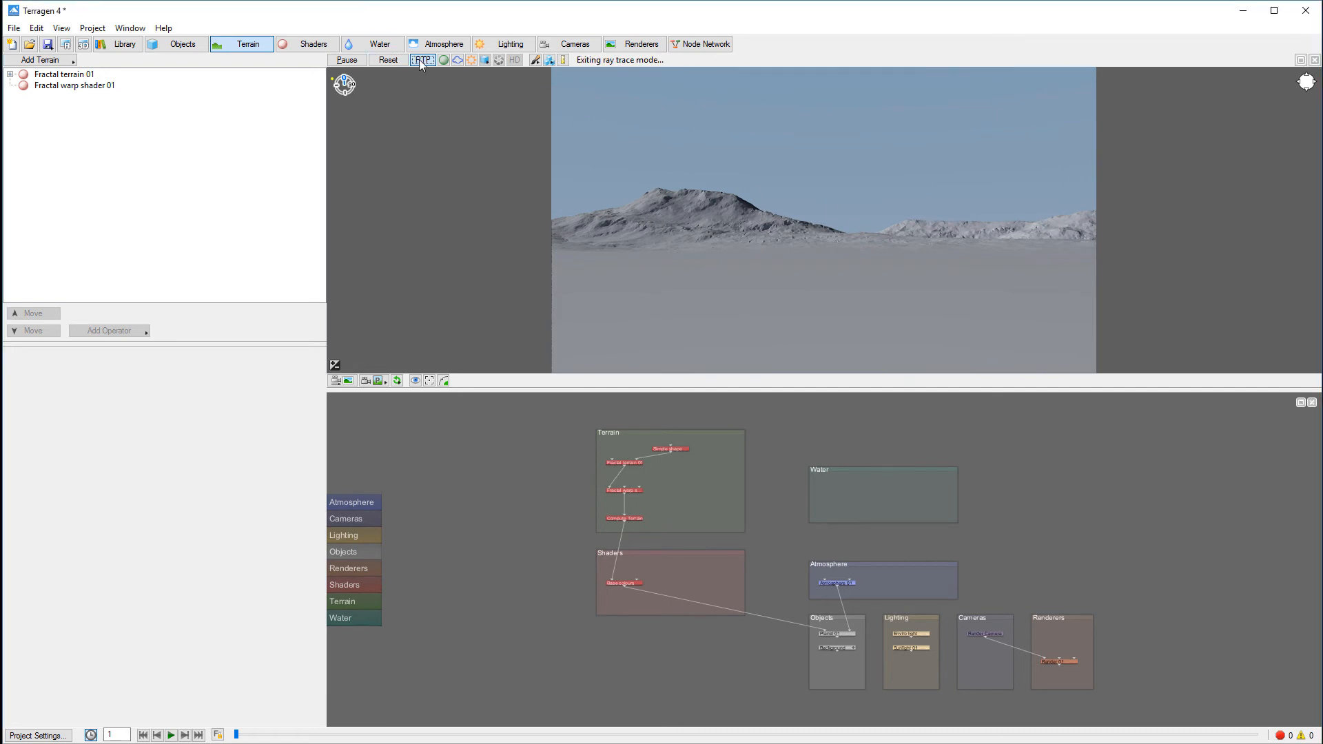
click(423, 59)
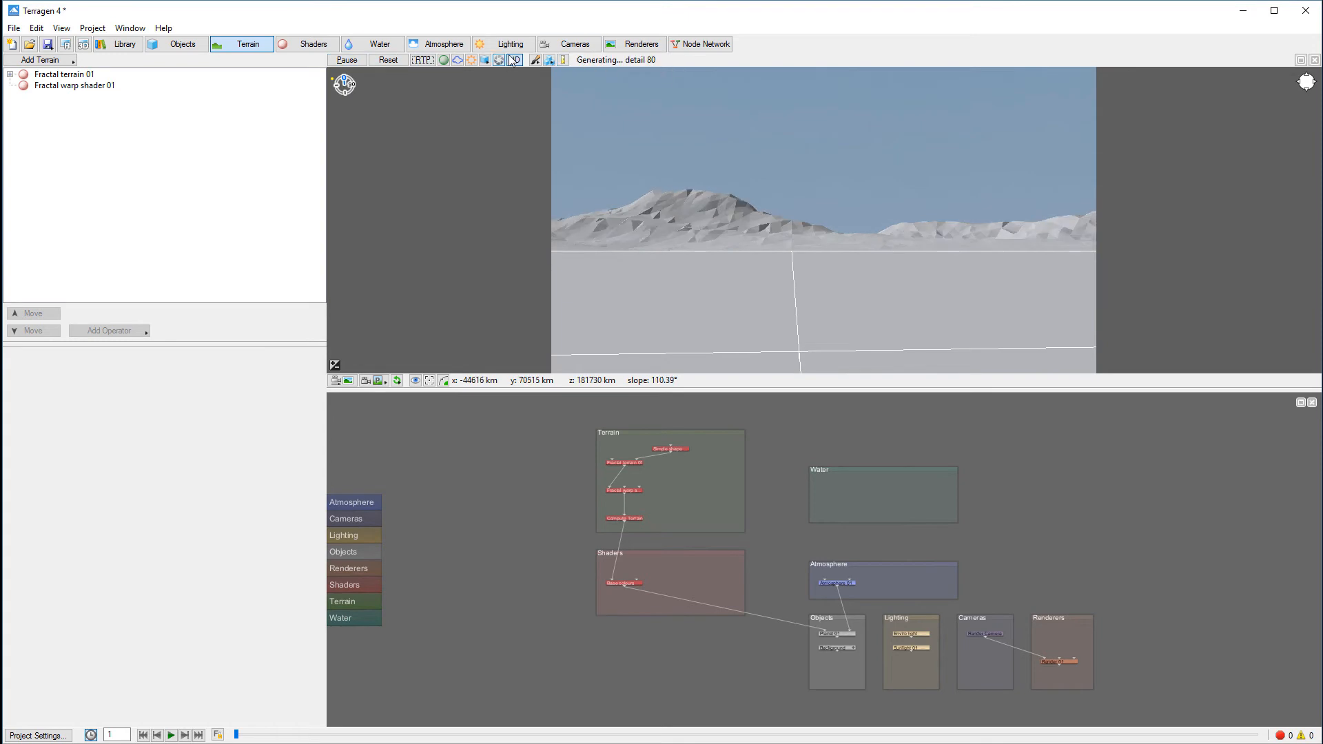
click(513, 59)
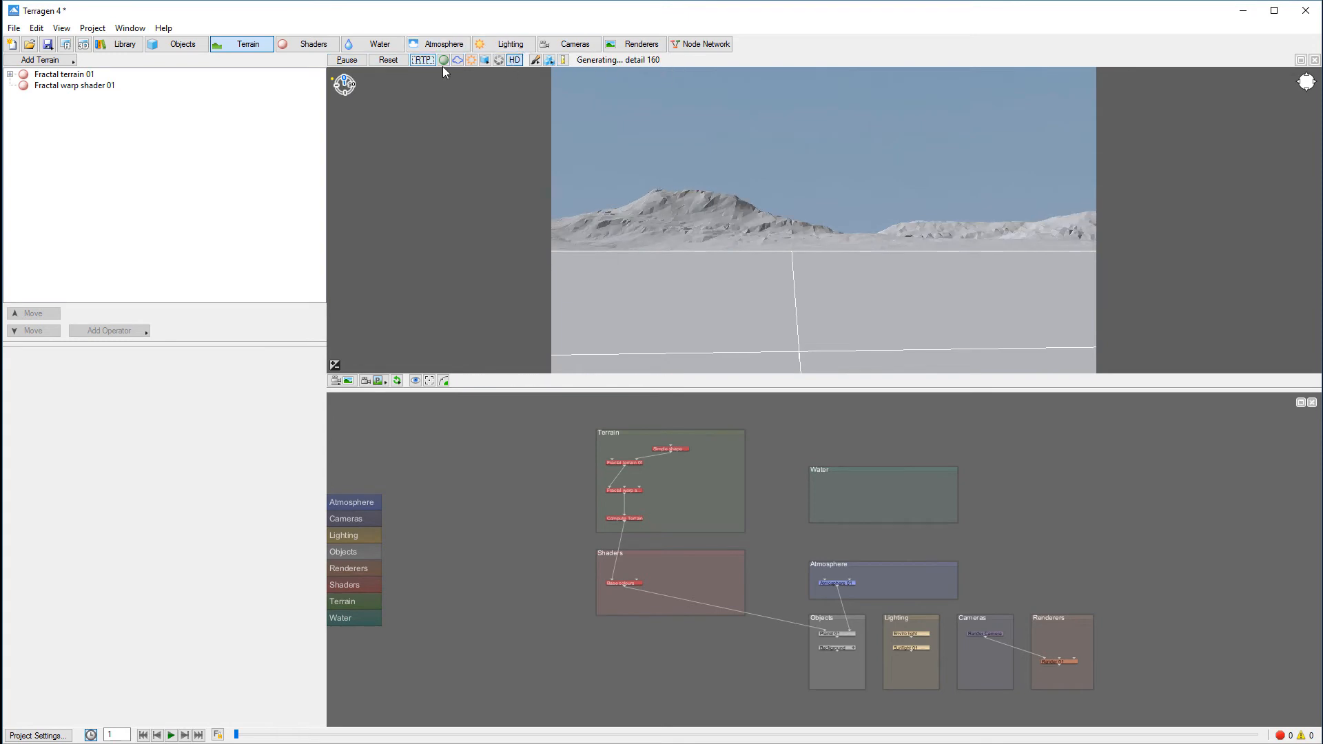
click(345, 59)
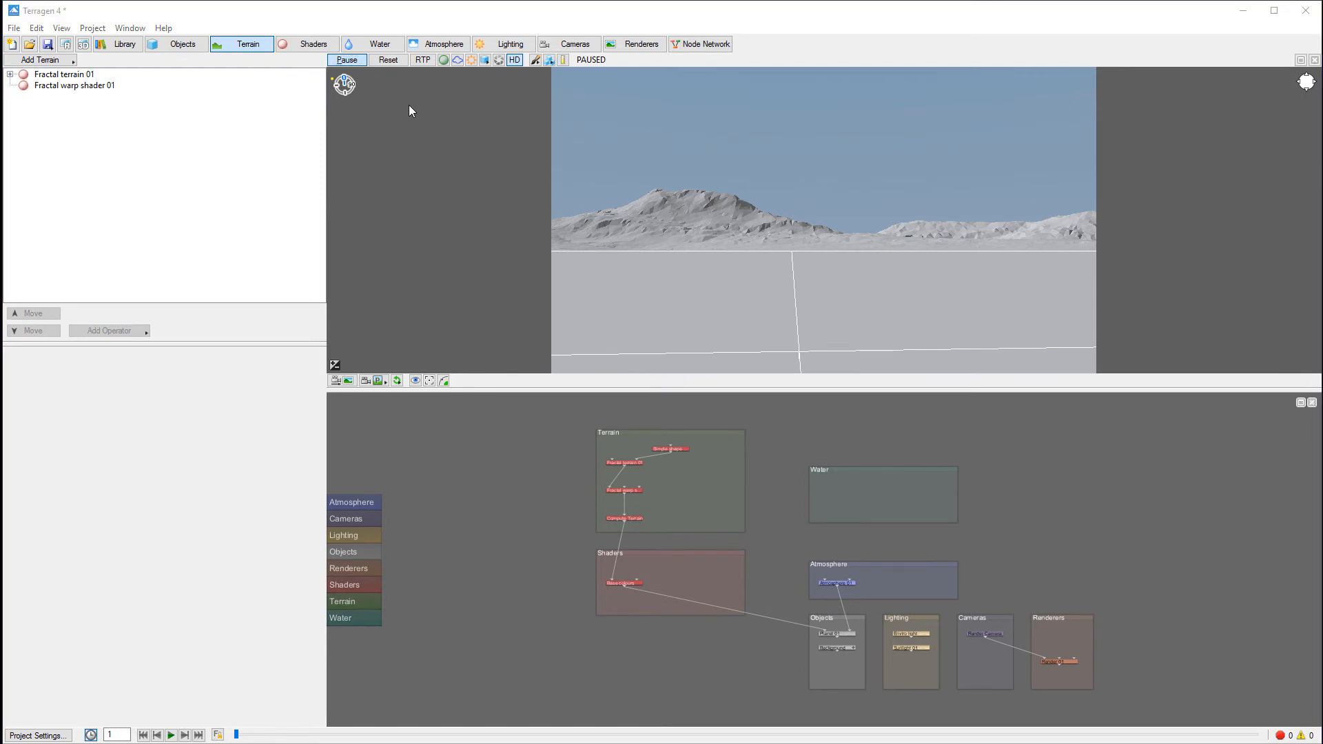
- Re-enable RTP for a shaded preview with textured ground and blue sky
click(422, 59)
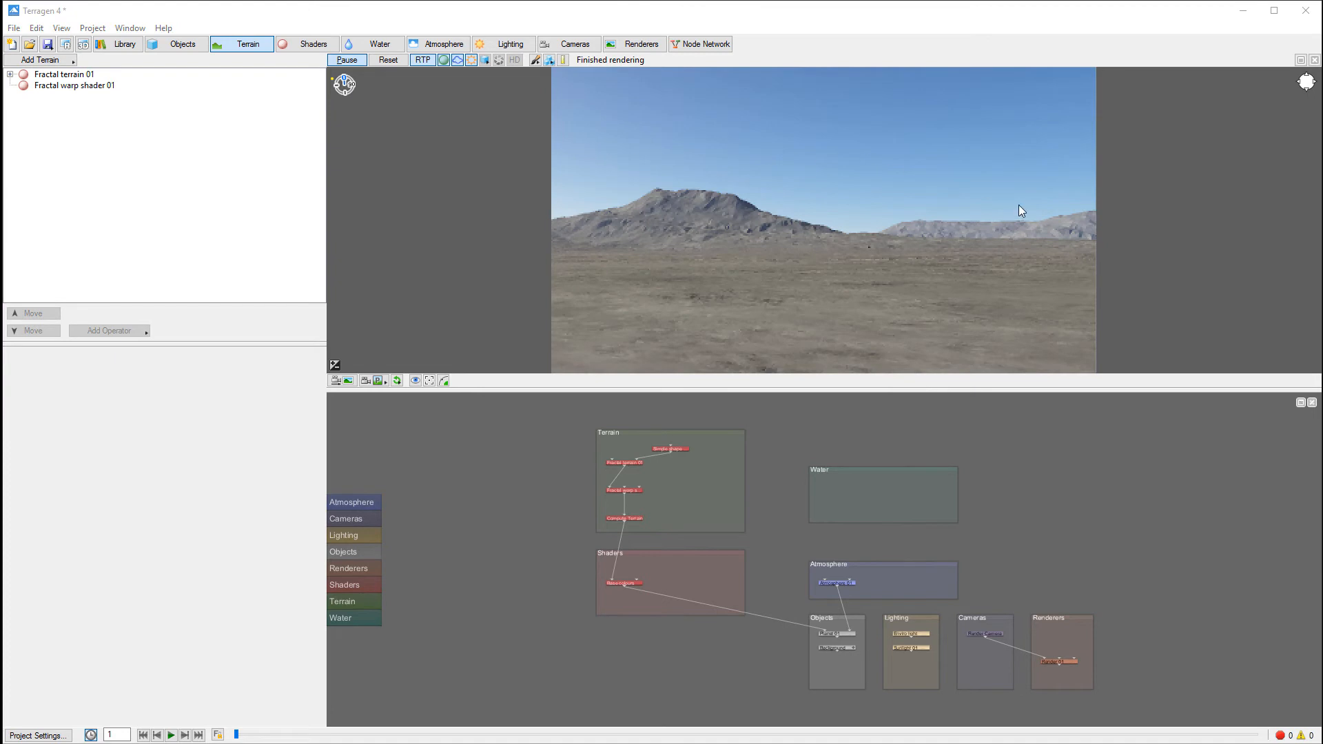
mouse_move(451, 70)
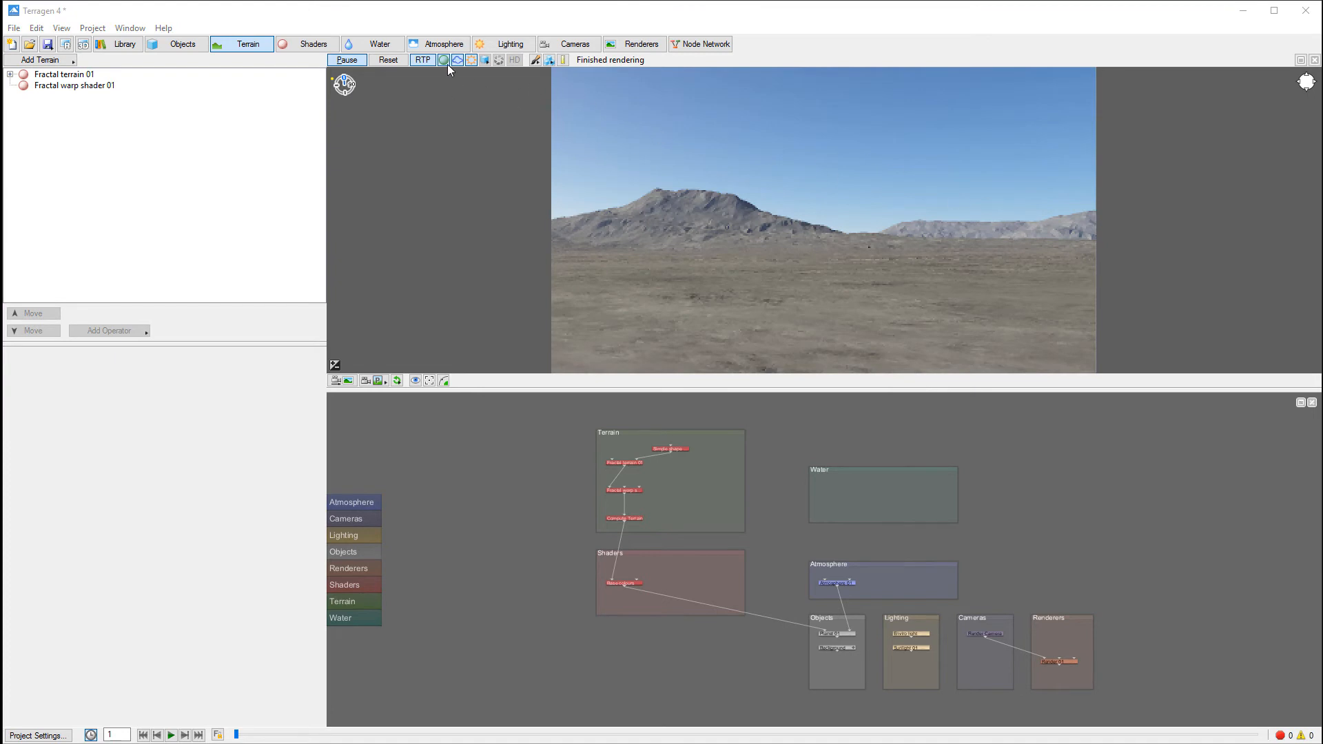
click(422, 59)
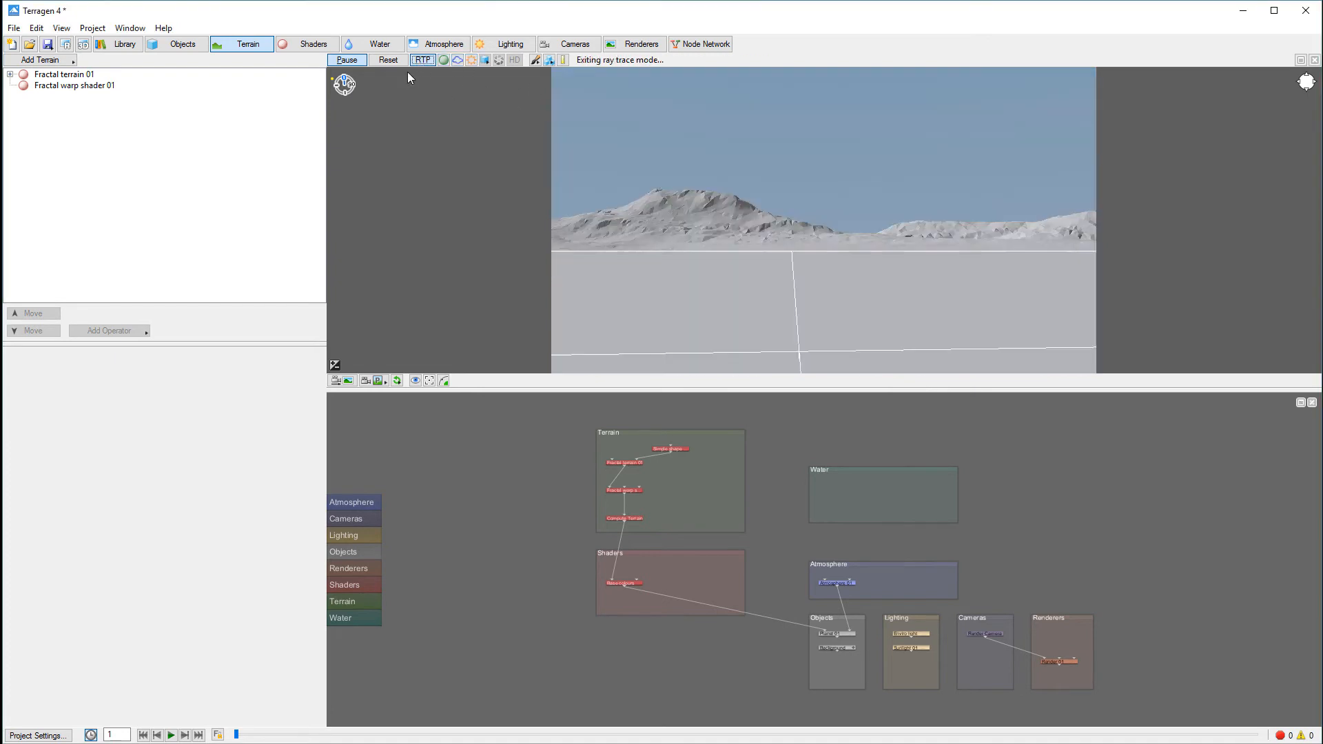
mouse_move(388, 59)
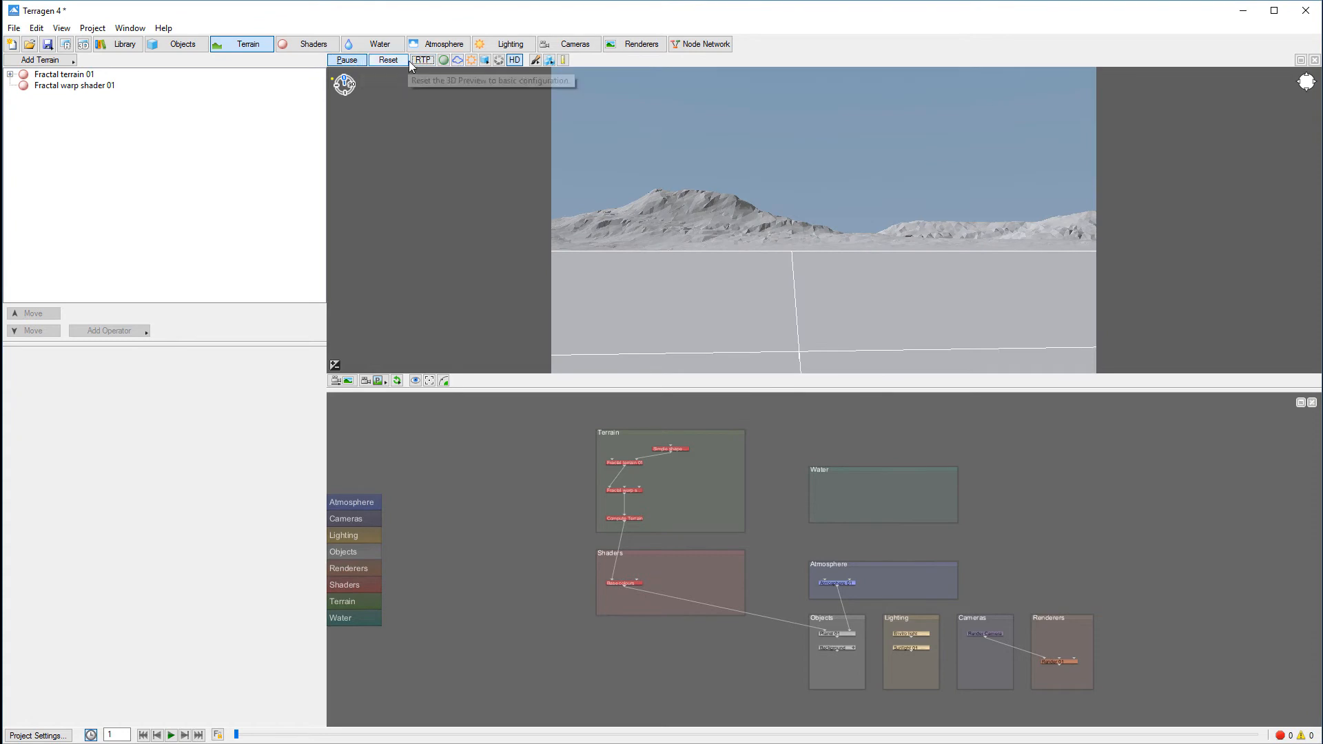
click(423, 60)
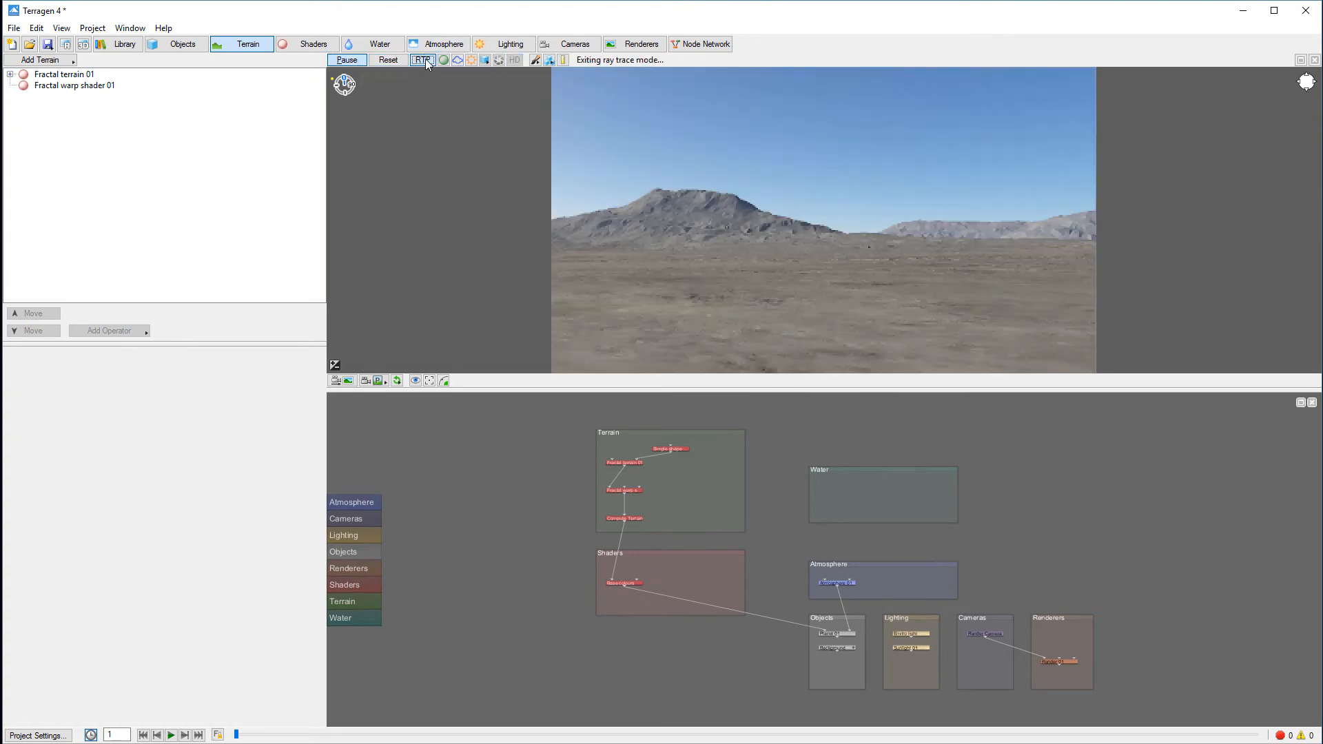
click(422, 59)
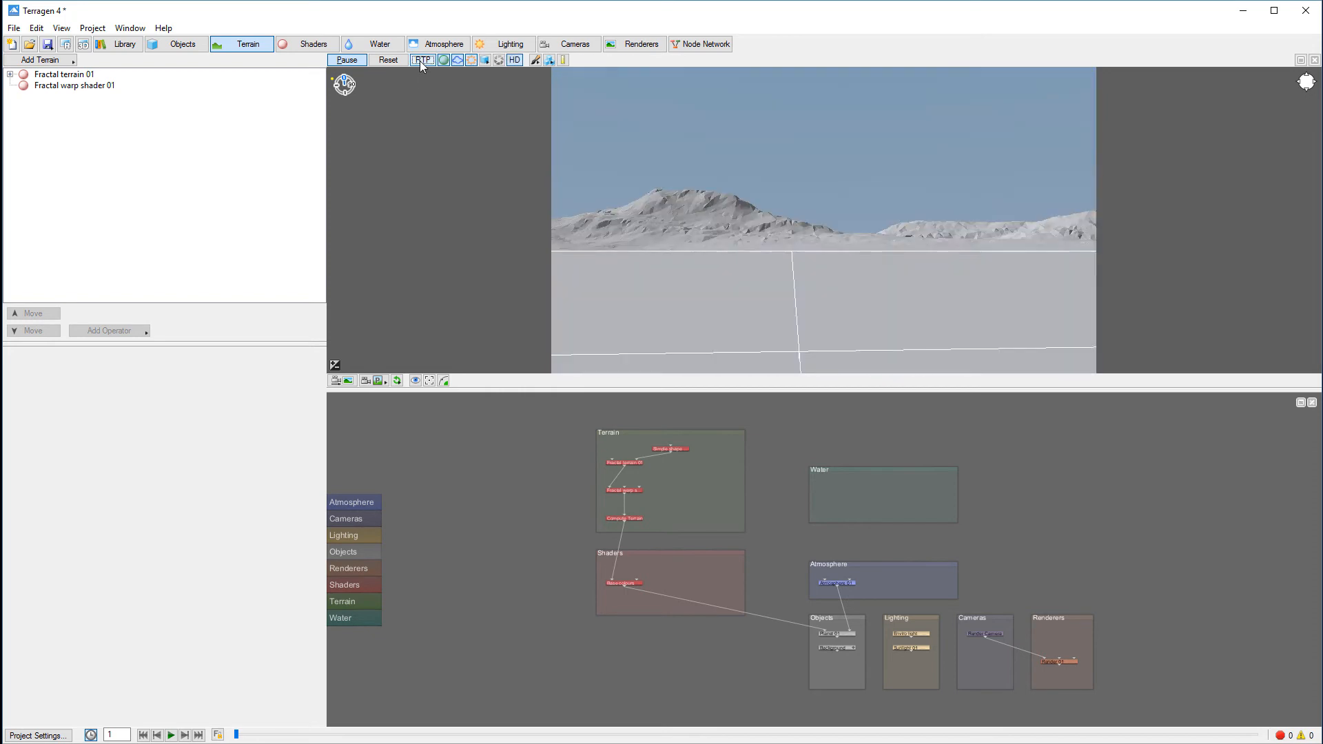
click(423, 59)
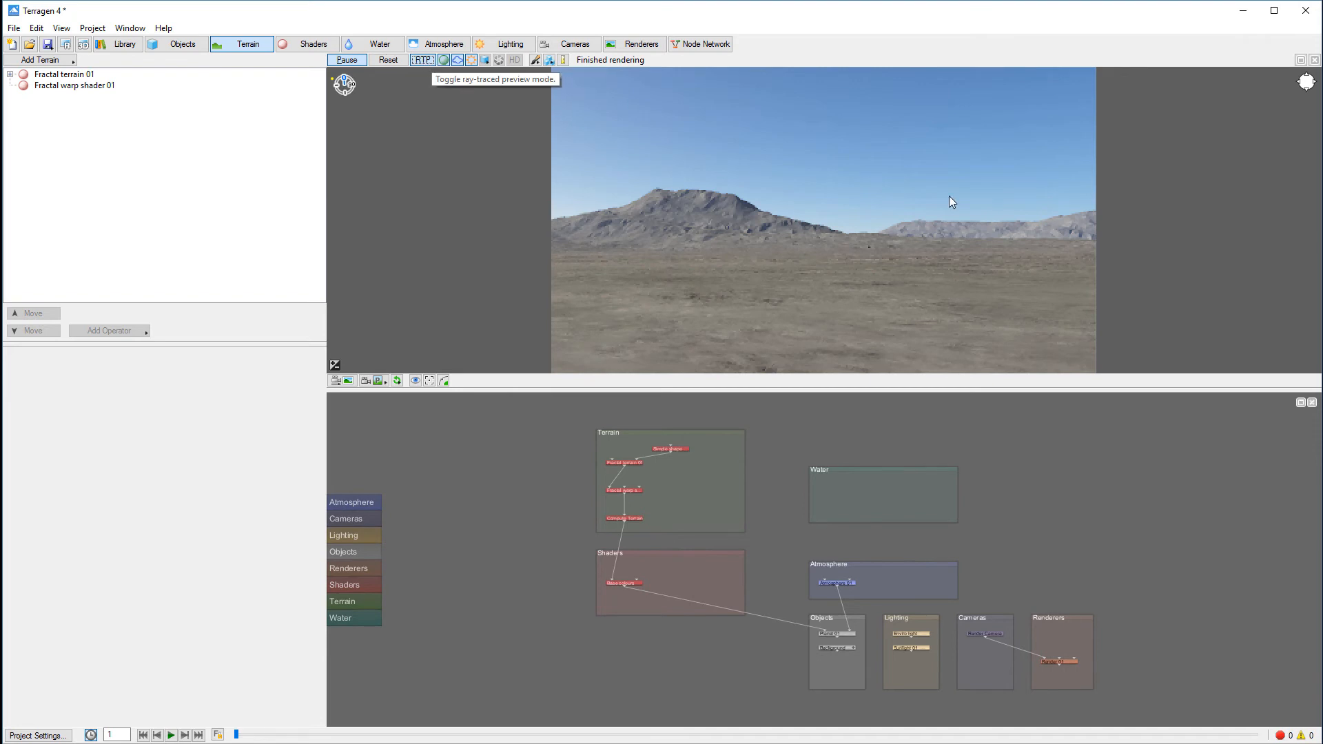
mouse_move(514, 70)
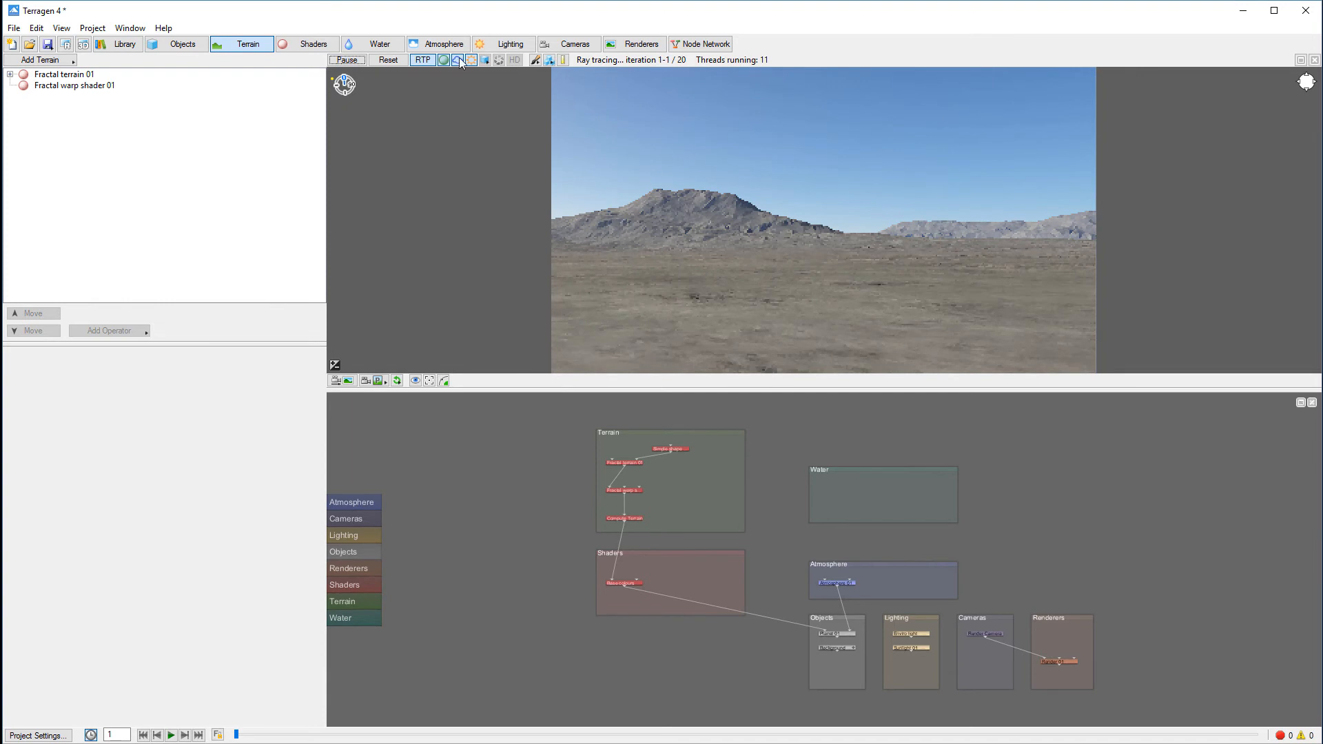
- Switch the preview to plain grey shading and show the object display mode choices
click(514, 60)
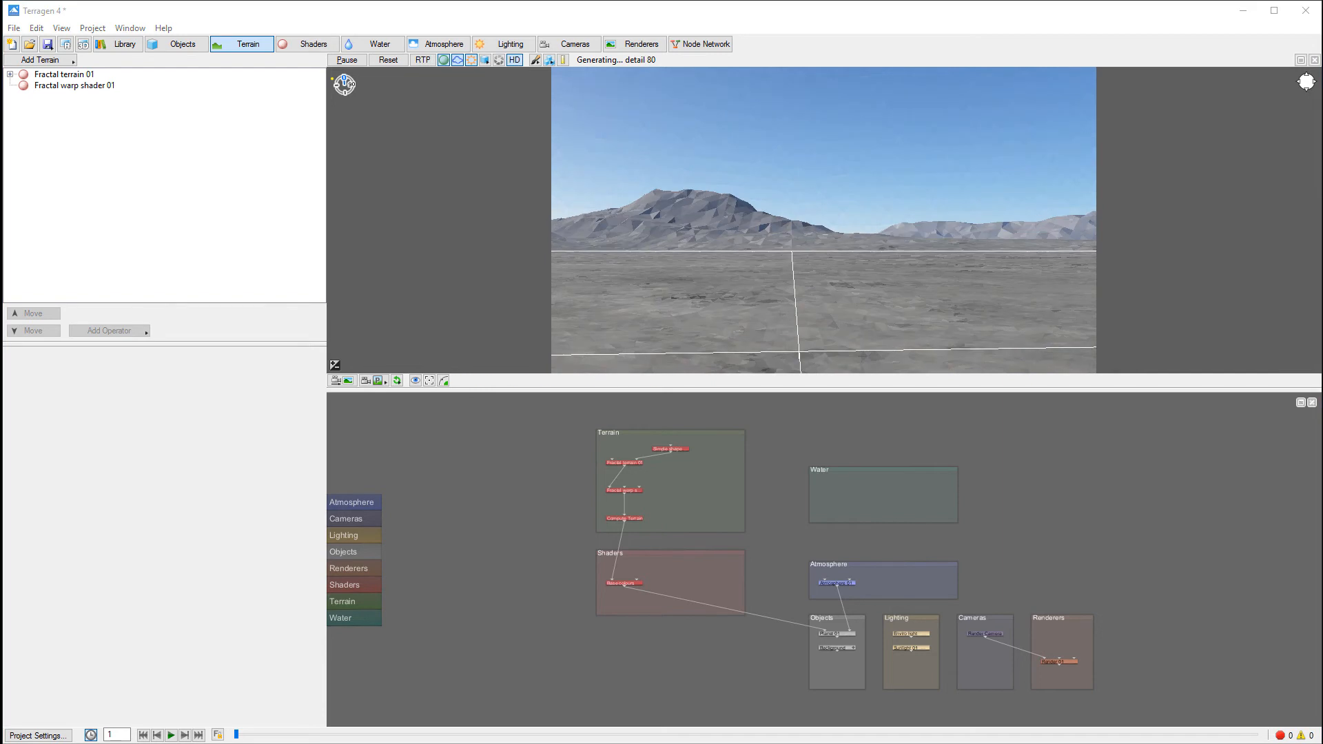
mouse_move(442, 59)
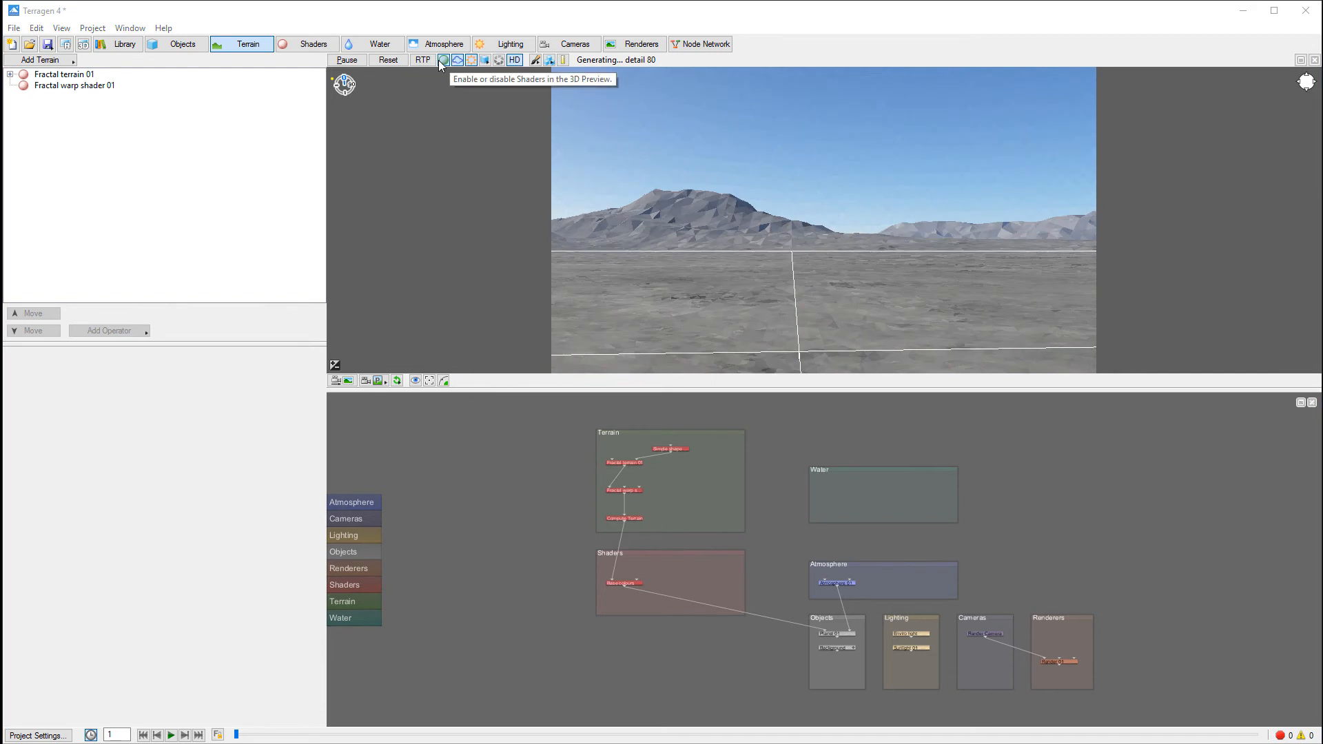
click(442, 59)
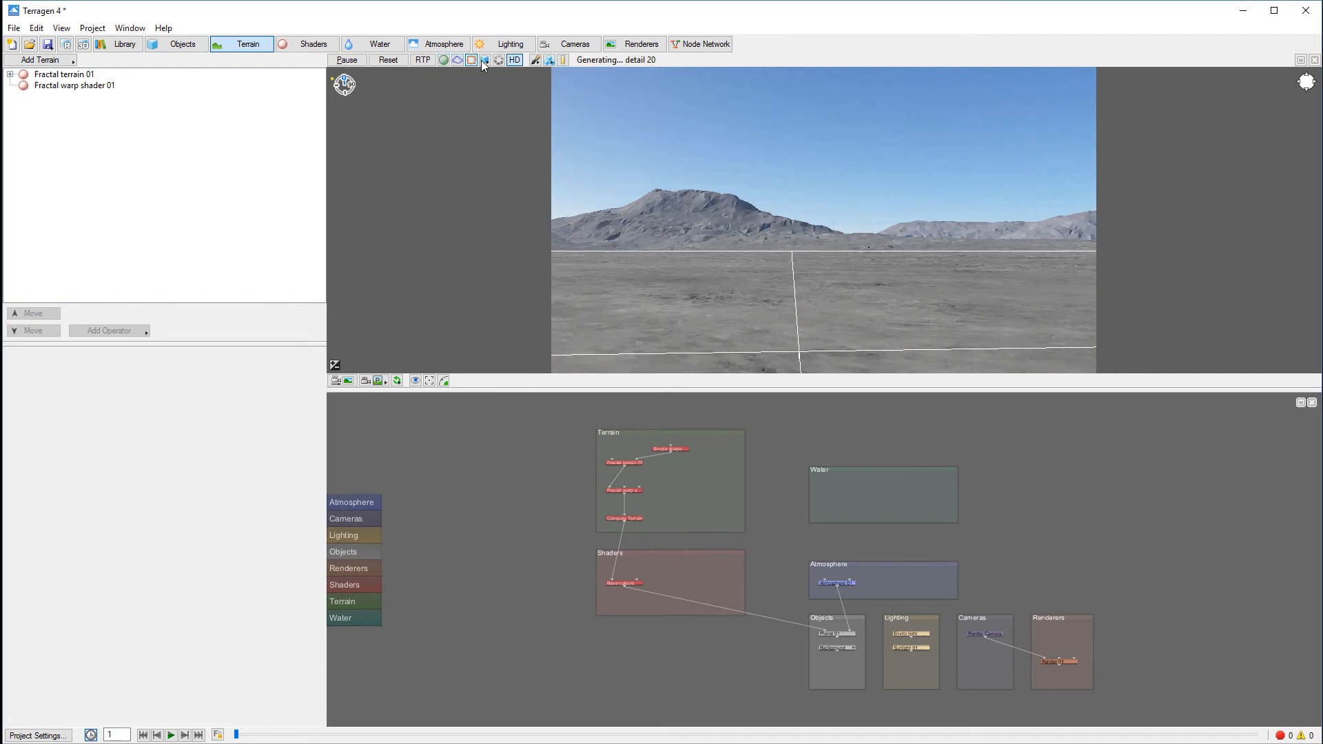
click(485, 59)
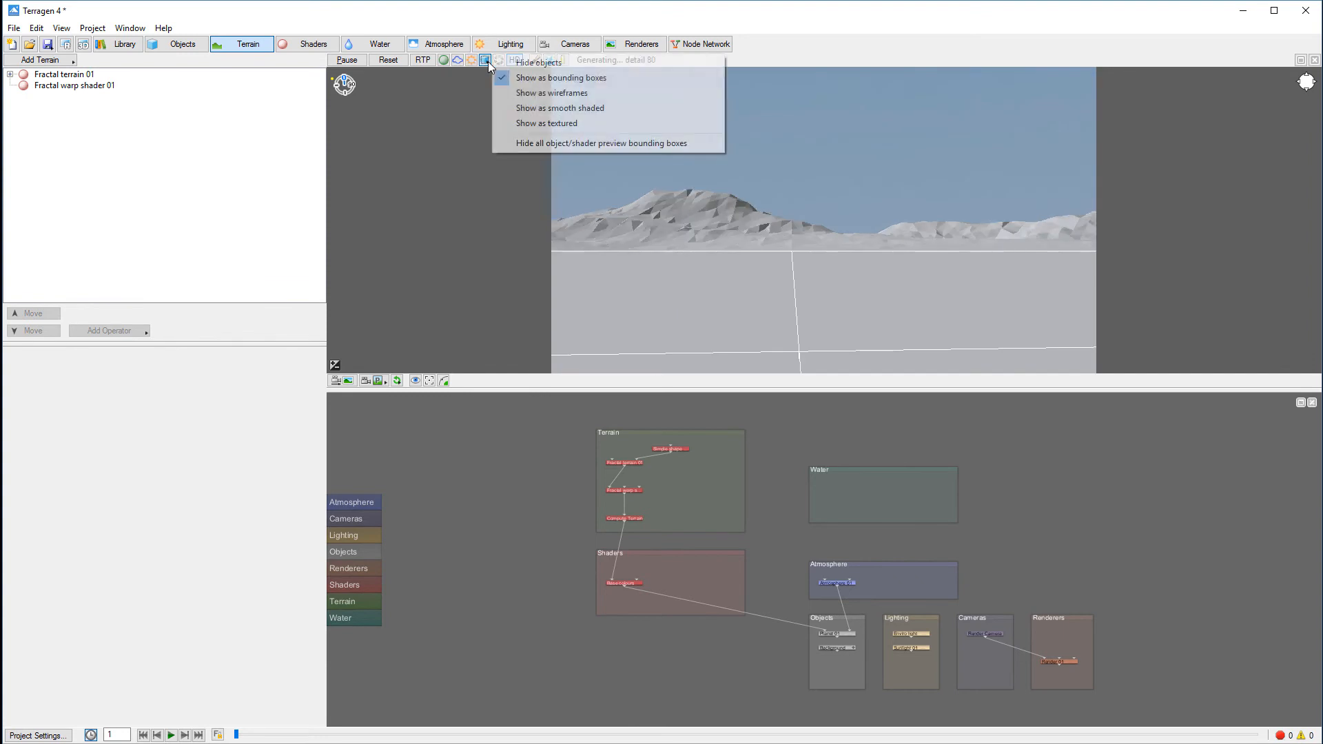
mouse_move(551, 92)
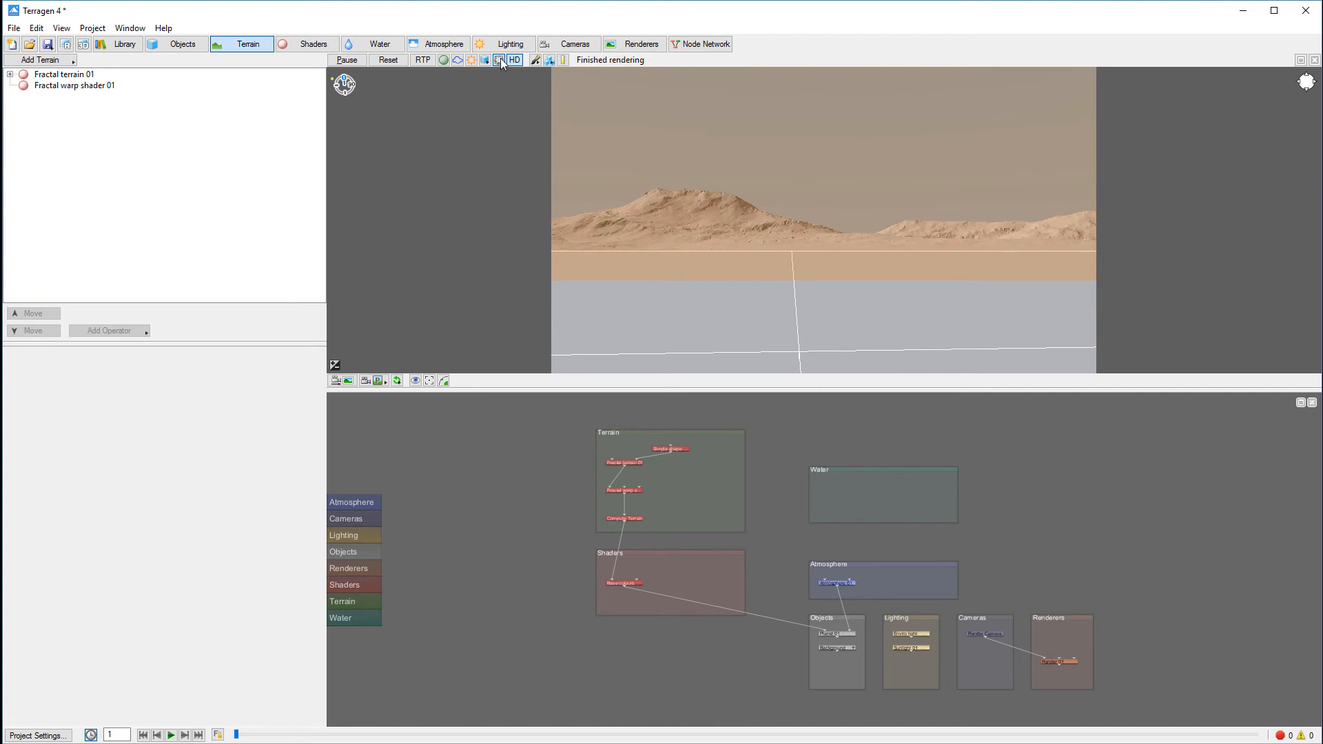
mouse_move(1028, 293)
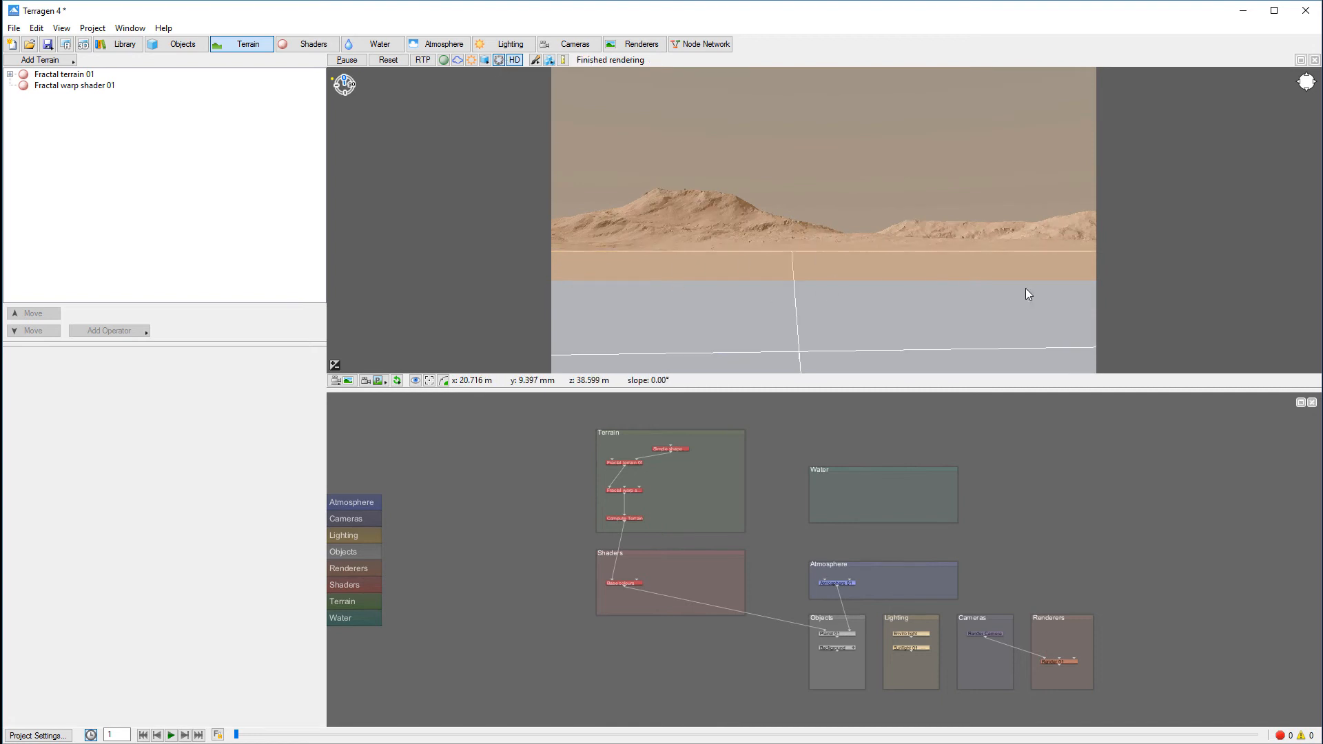
mouse_move(596, 291)
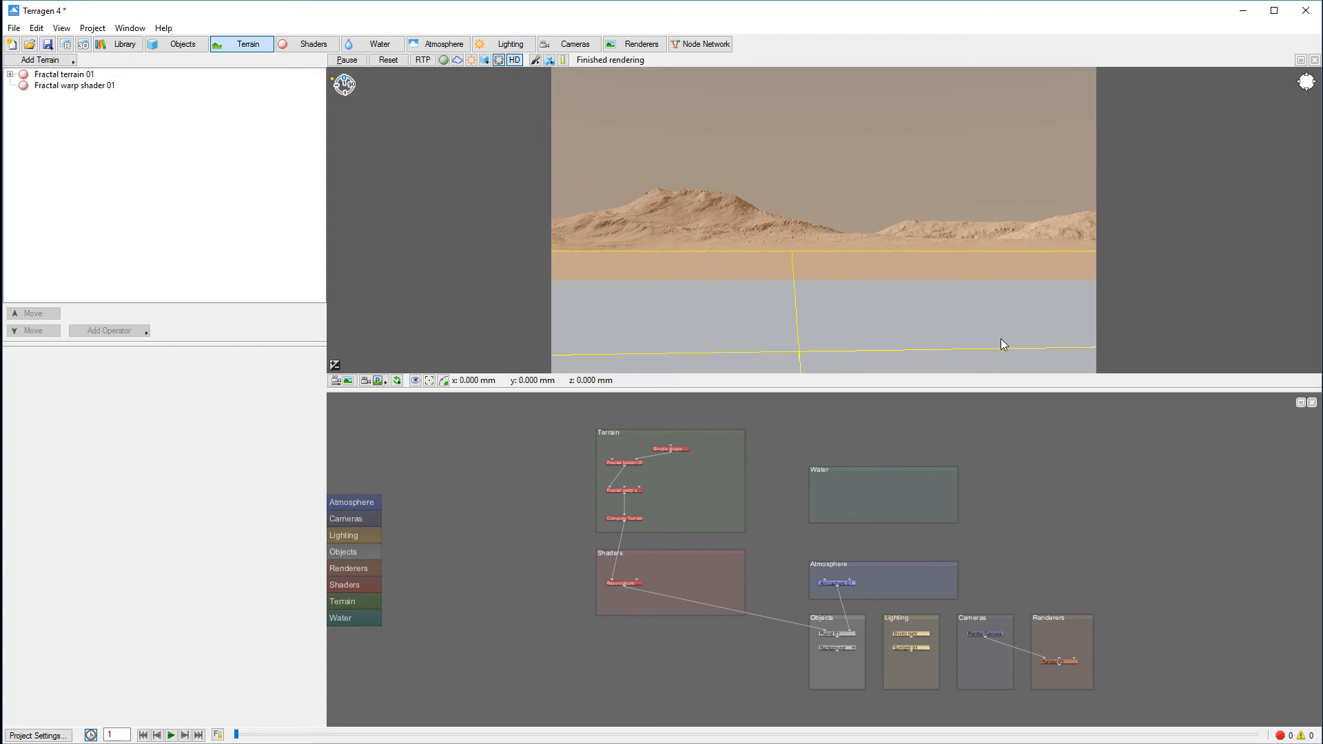
mouse_move(570, 234)
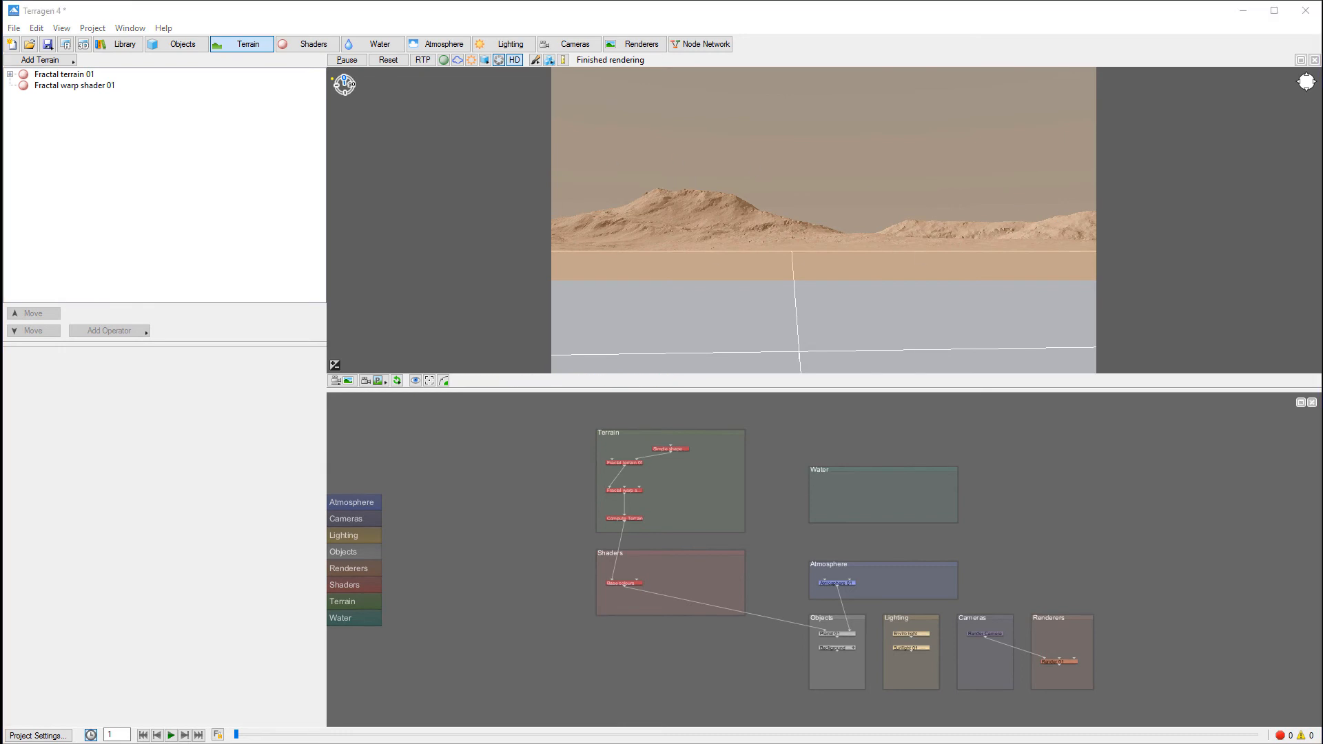
mouse_move(663, 237)
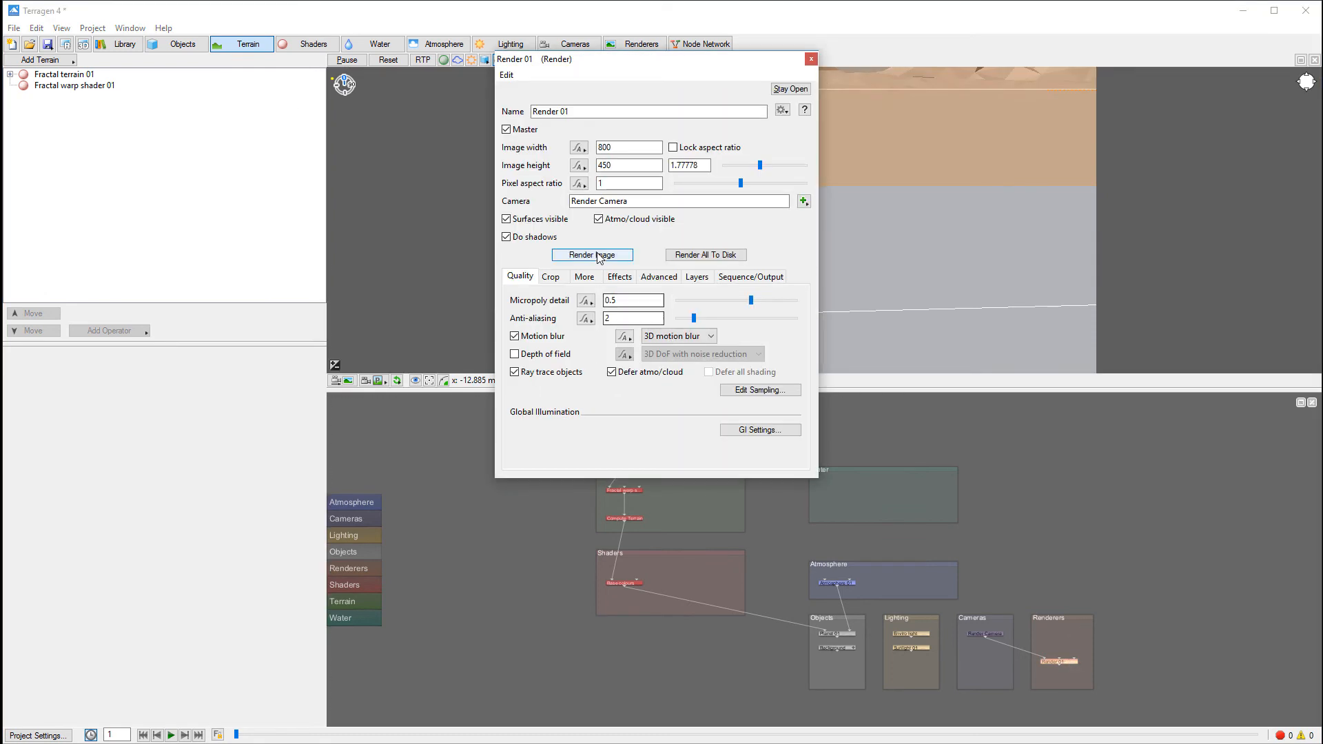
mouse_move(1045, 260)
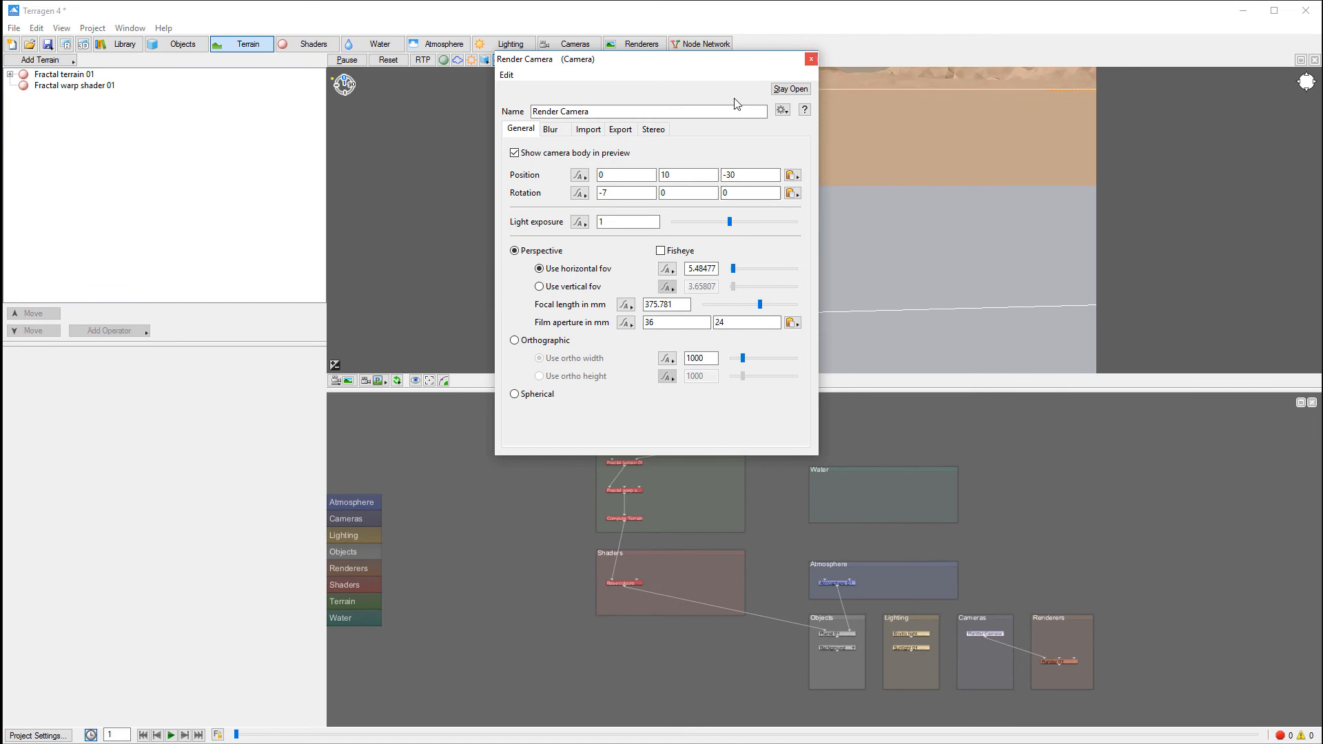
mouse_move(767, 267)
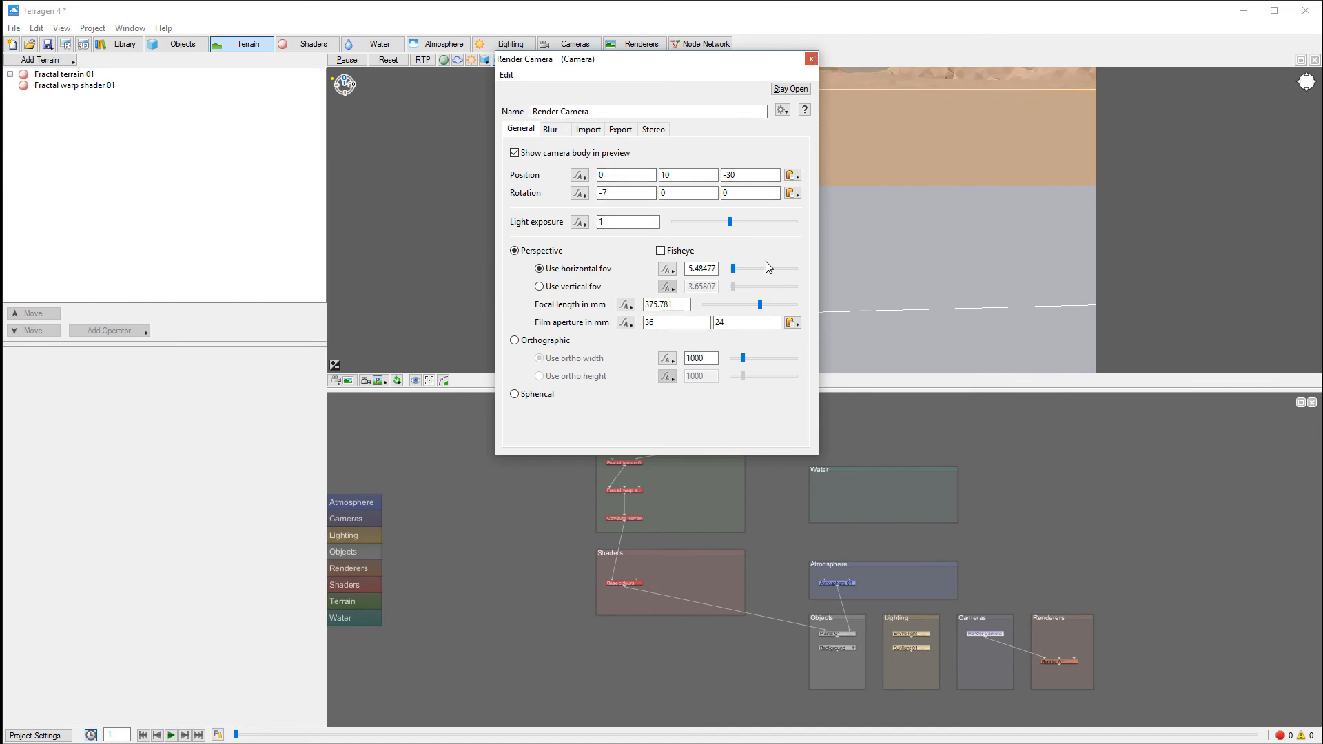
- Close the Render Camera settings after reviewing position, rotation and focal length
click(810, 59)
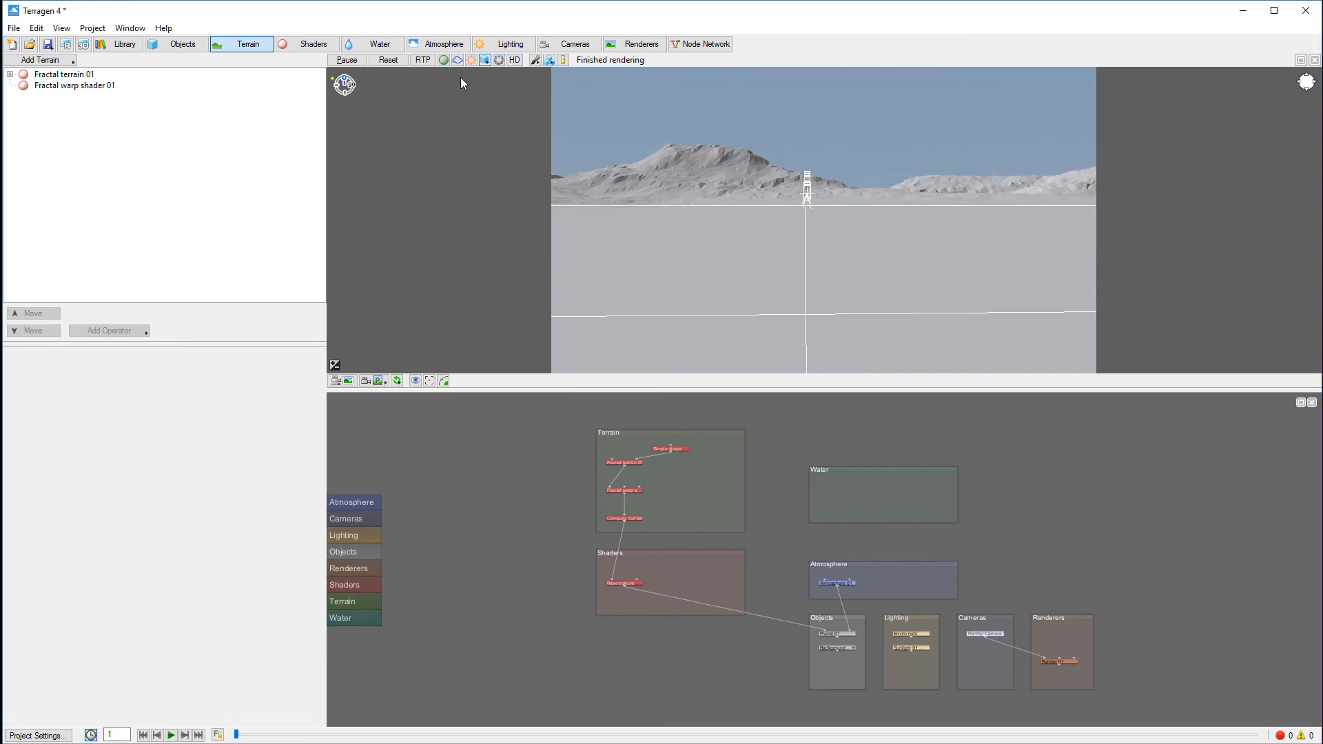
mouse_move(534, 59)
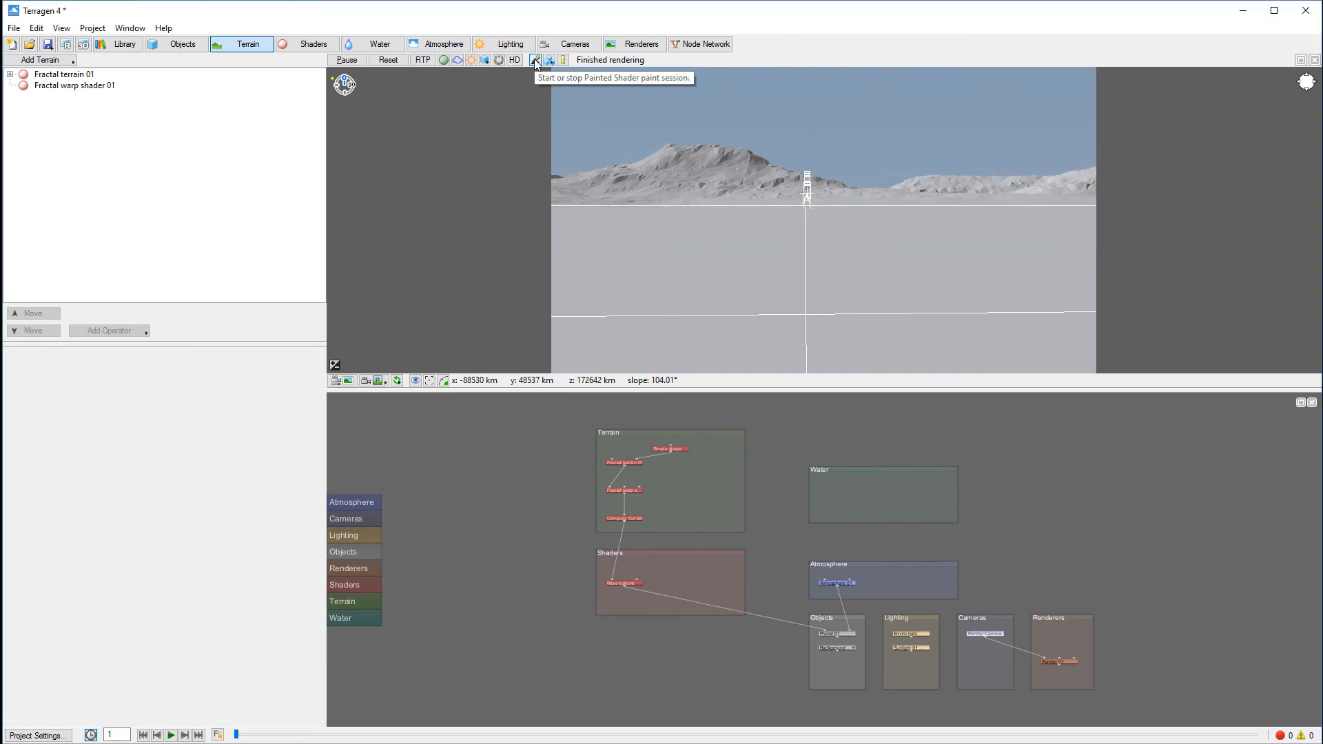
mouse_move(764, 190)
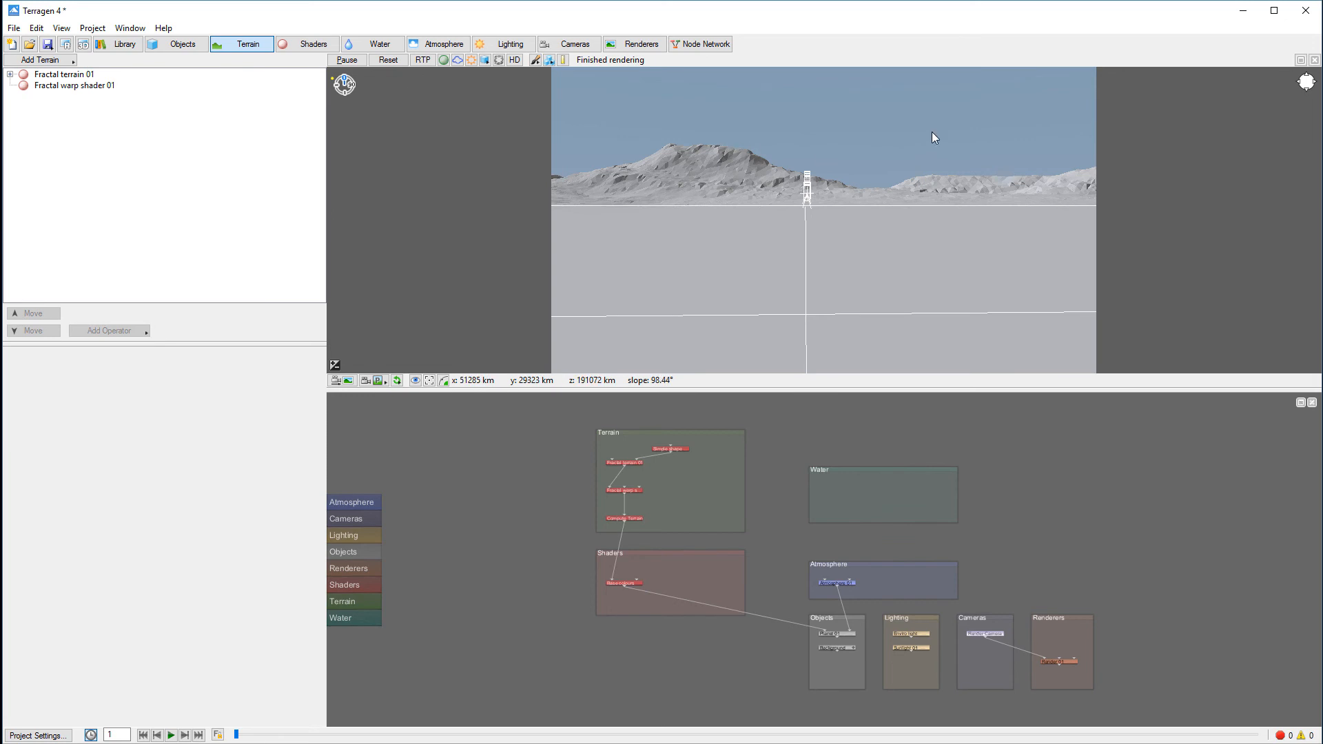
mouse_move(869, 101)
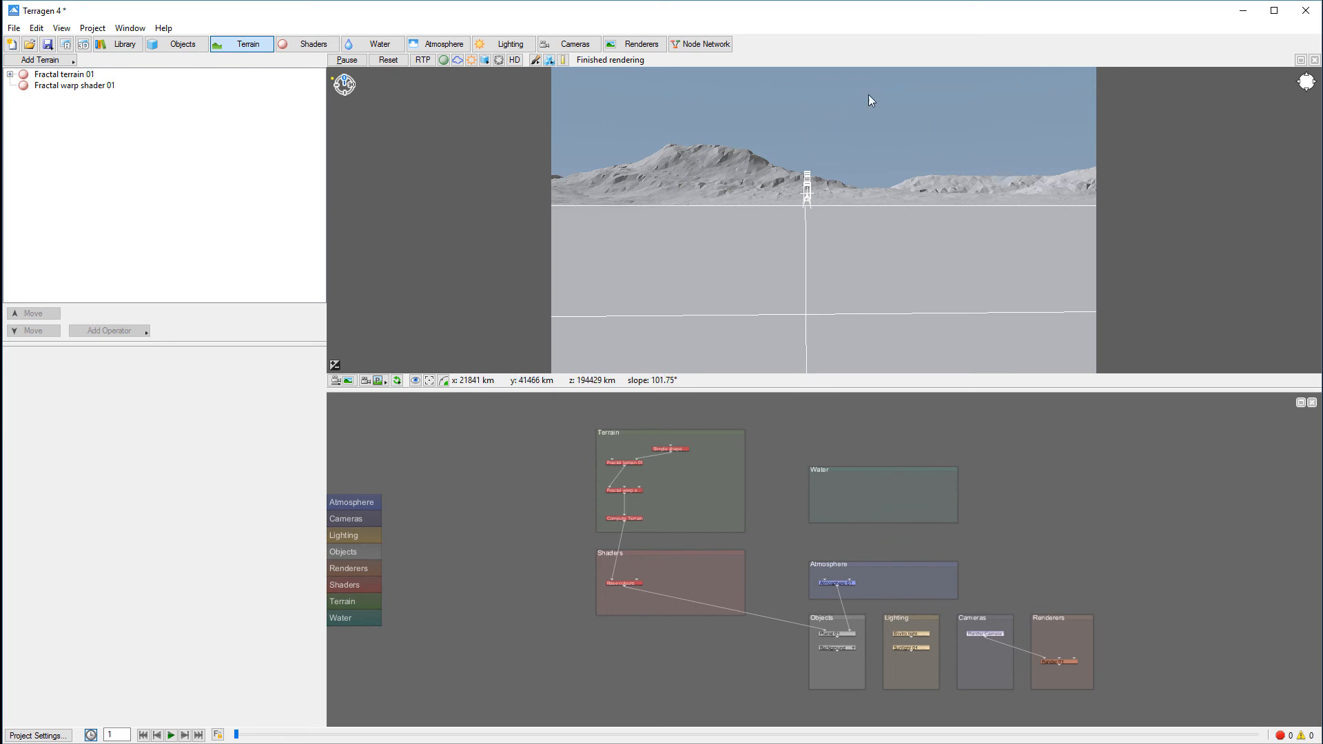
mouse_move(535, 59)
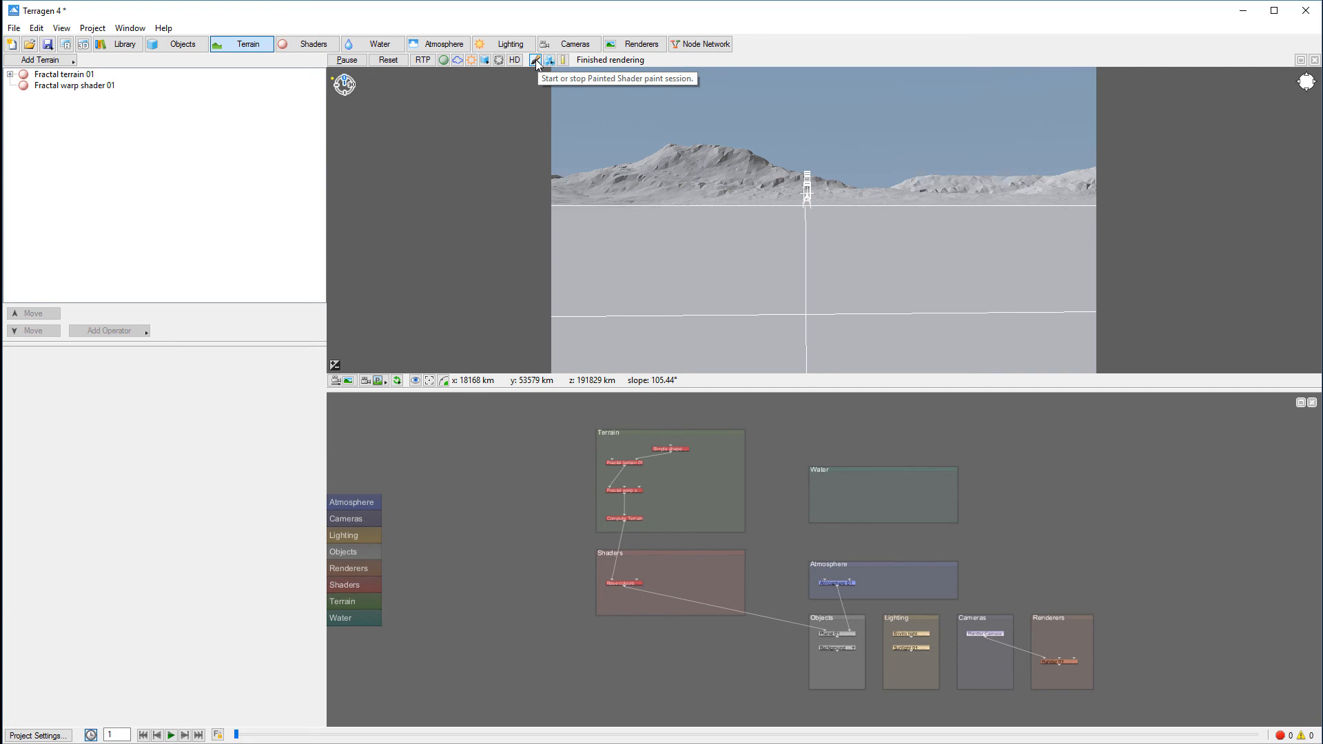
mouse_move(858, 241)
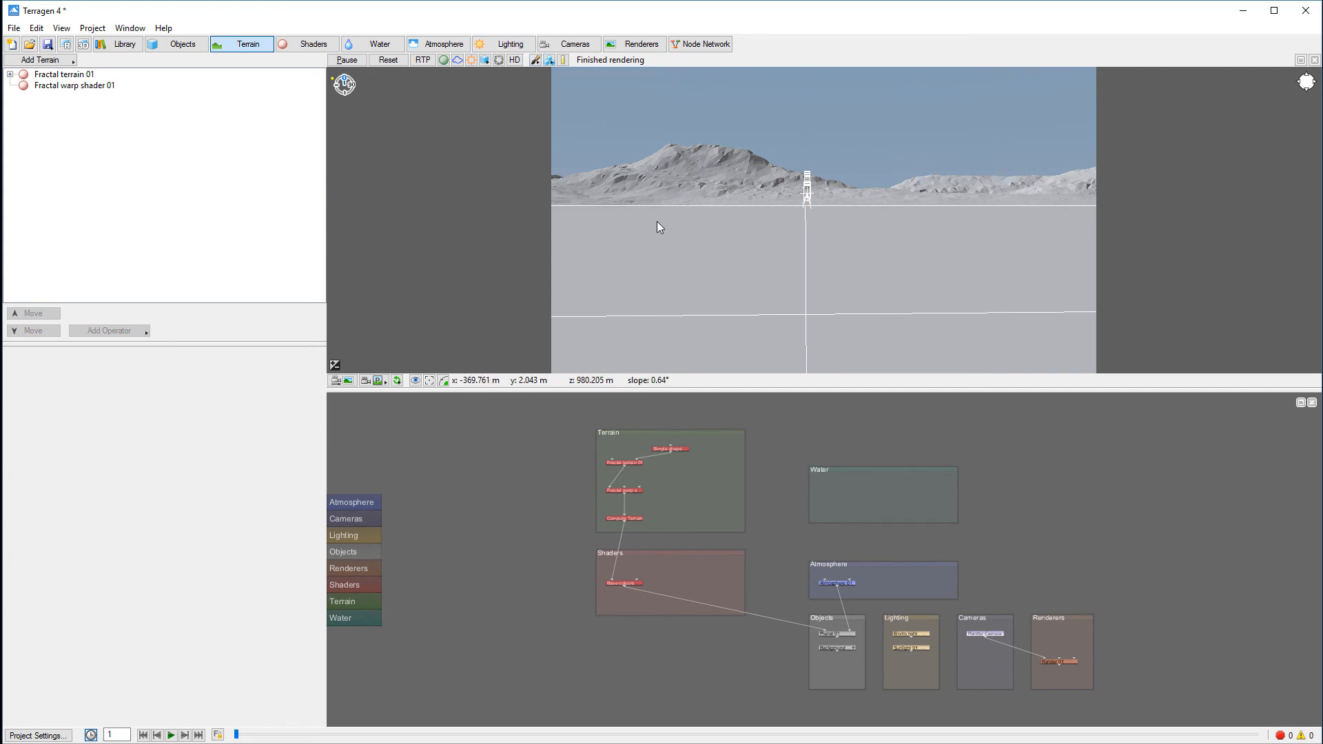
mouse_move(548, 60)
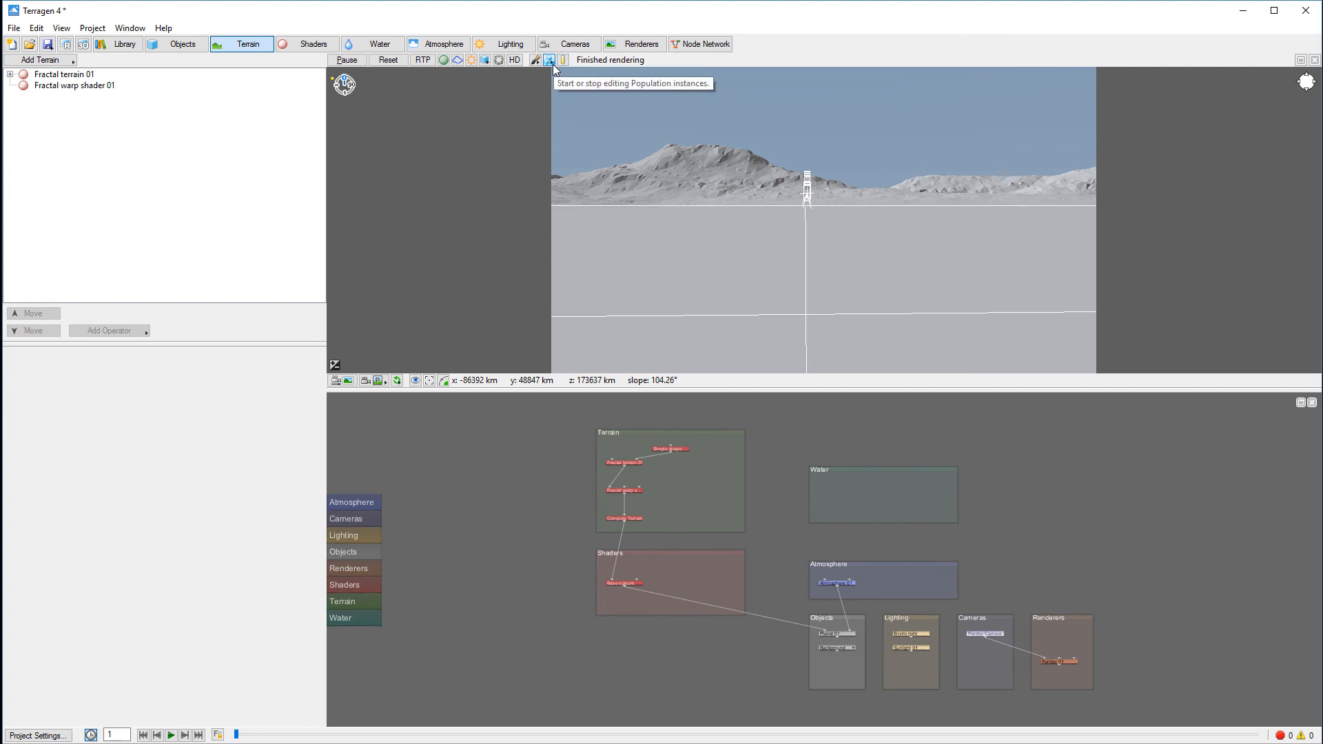
mouse_move(976, 217)
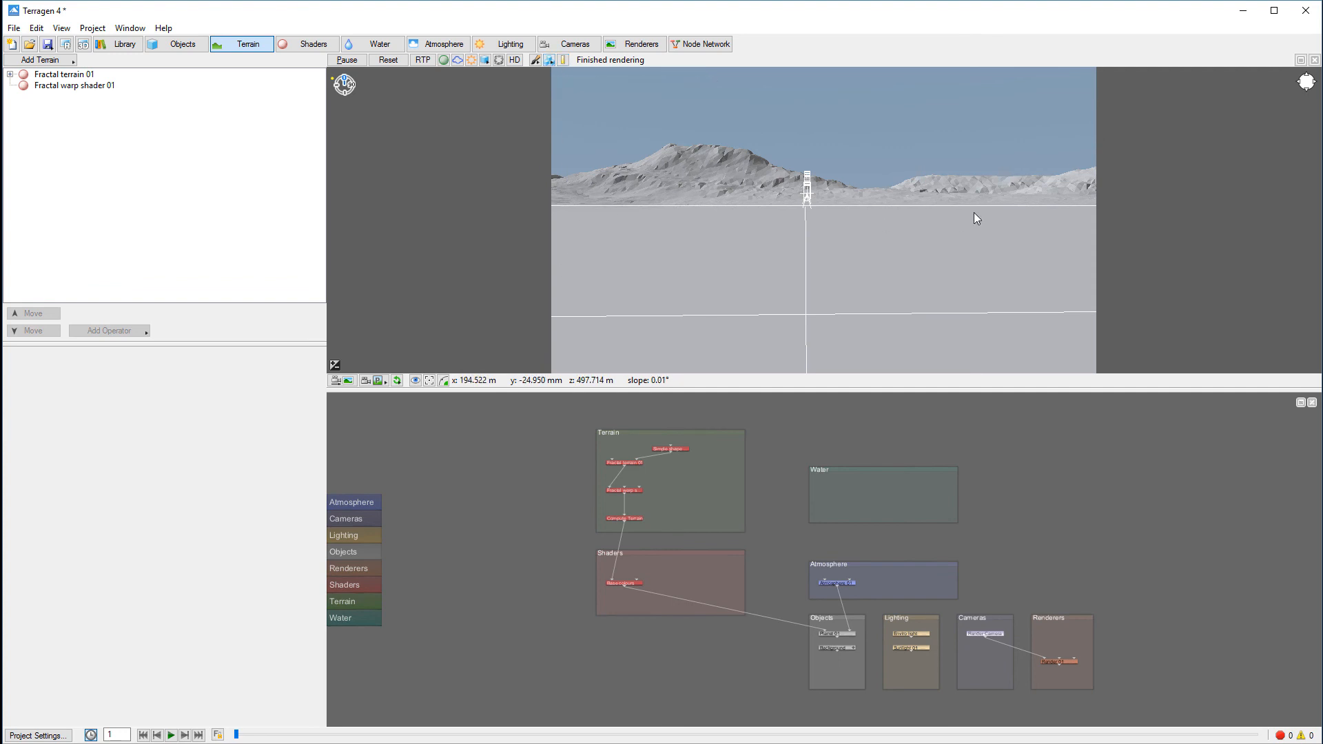
mouse_move(547, 271)
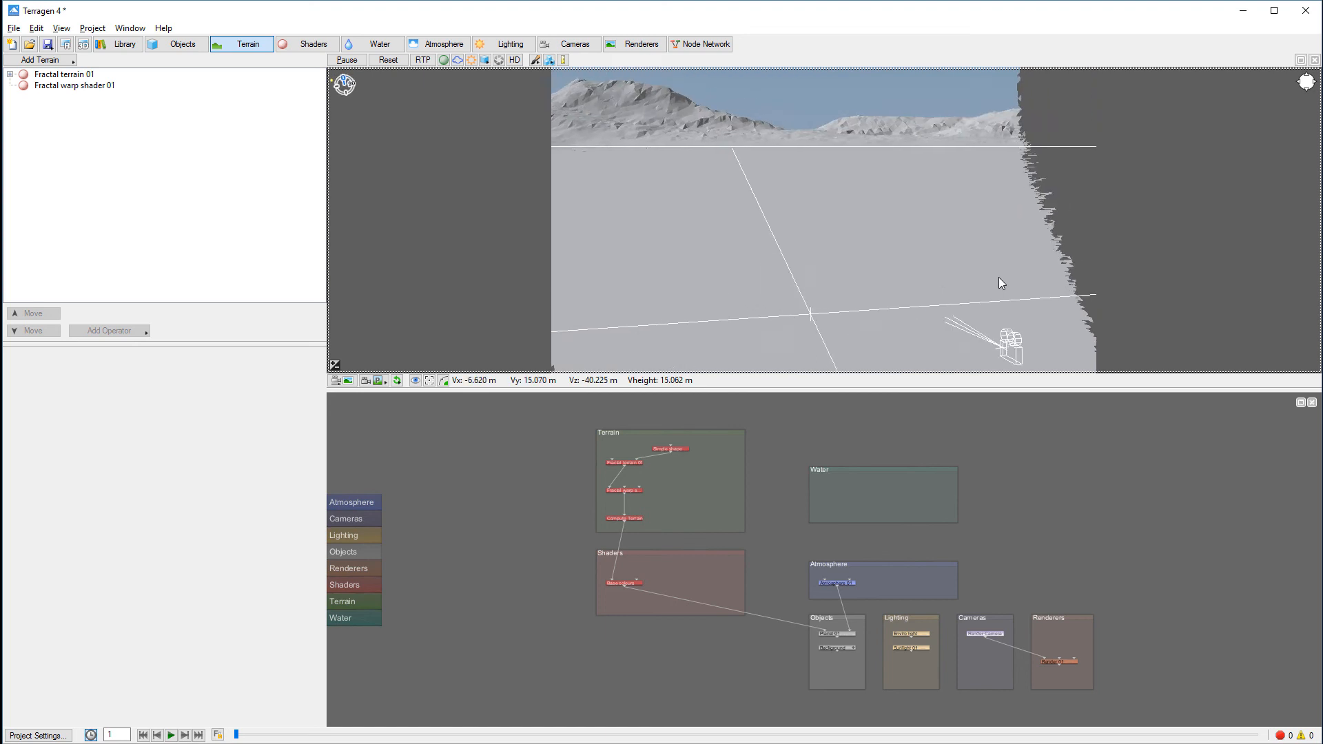
- Toggle the measuring mode while viewing the ground plane from an elevated angle
click(562, 60)
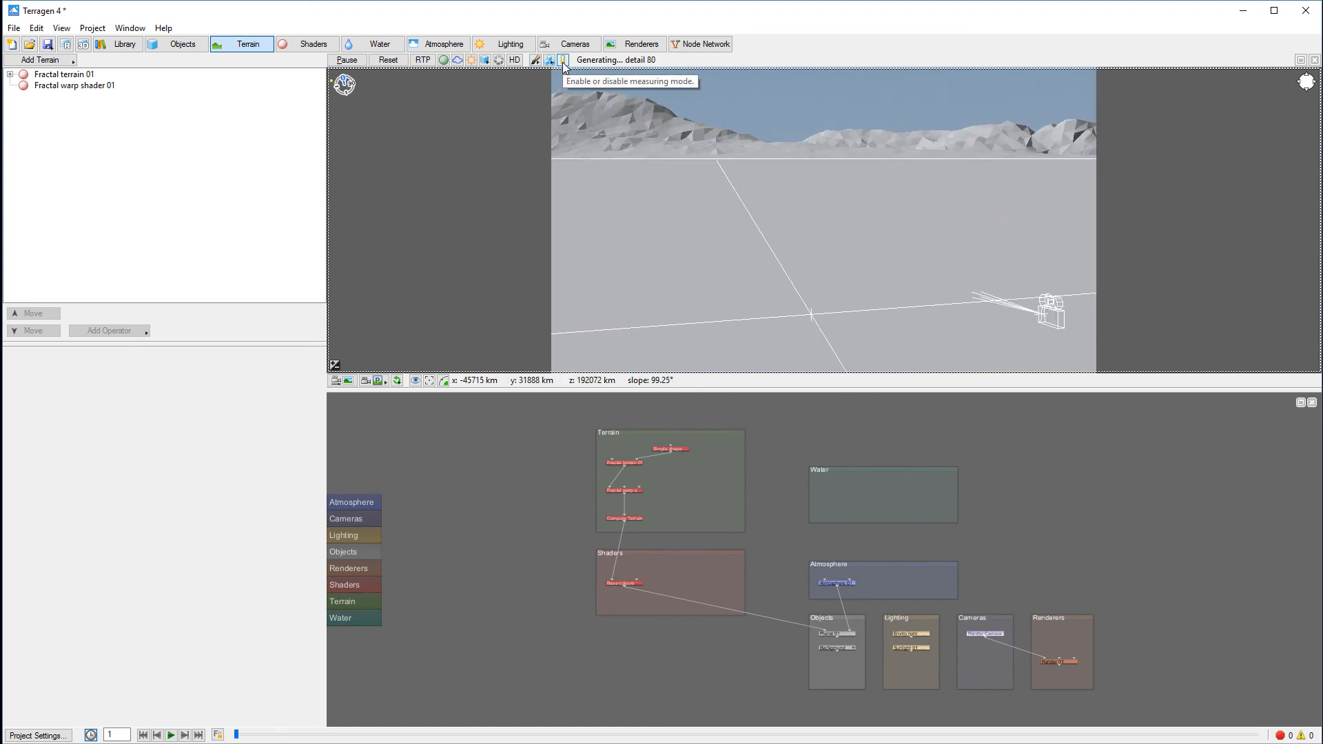
click(562, 59)
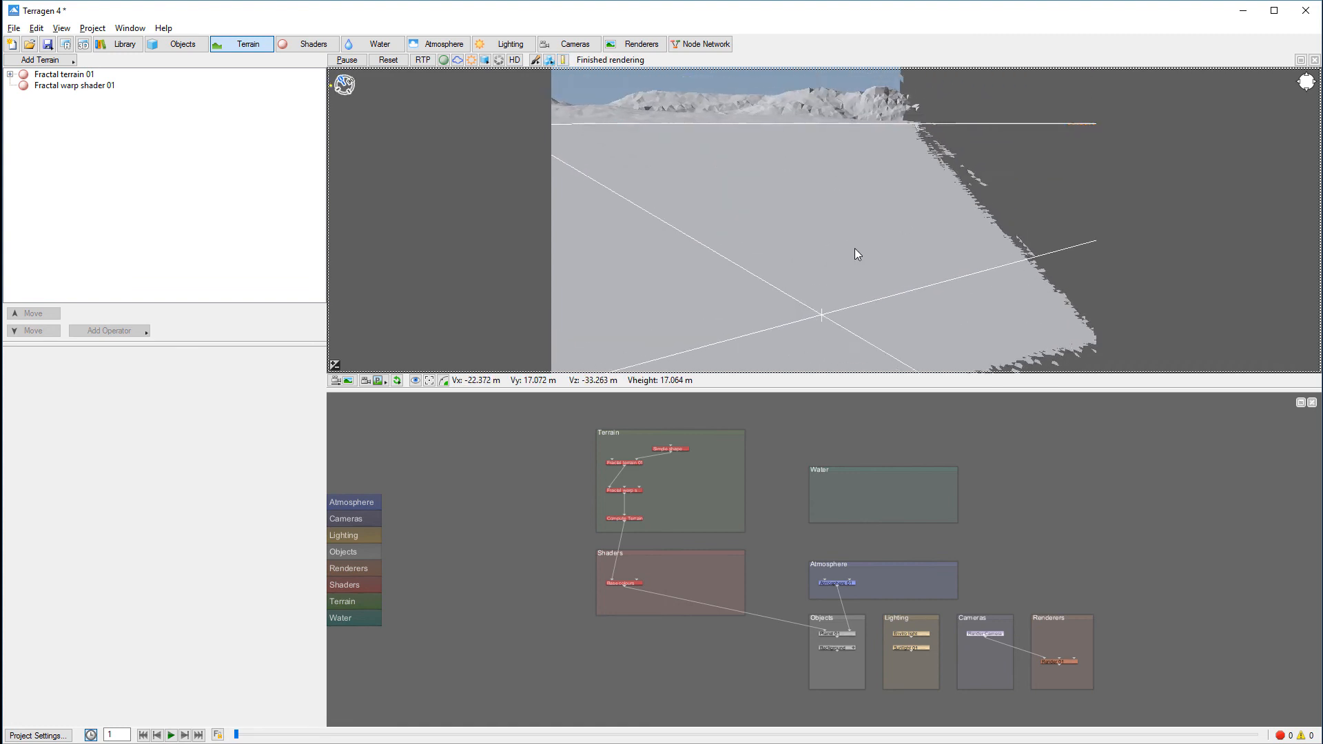
click(561, 59)
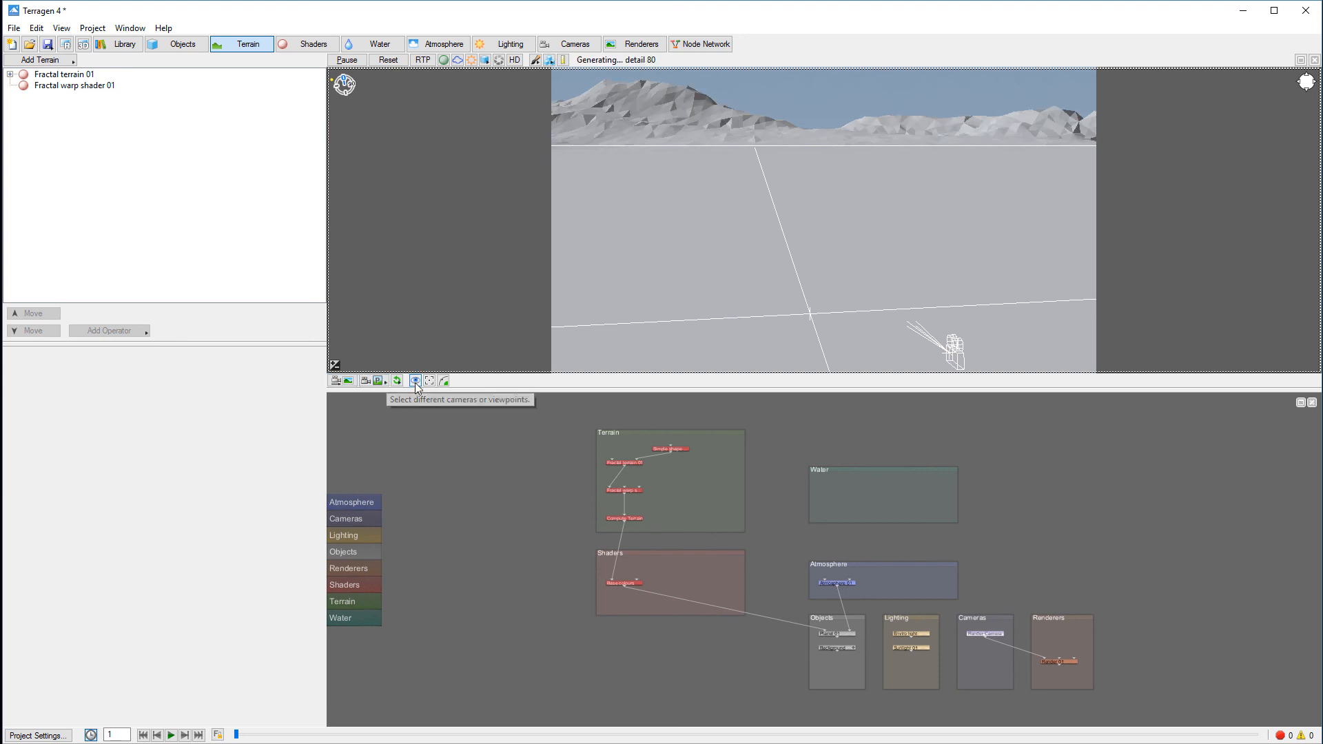
mouse_move(429, 380)
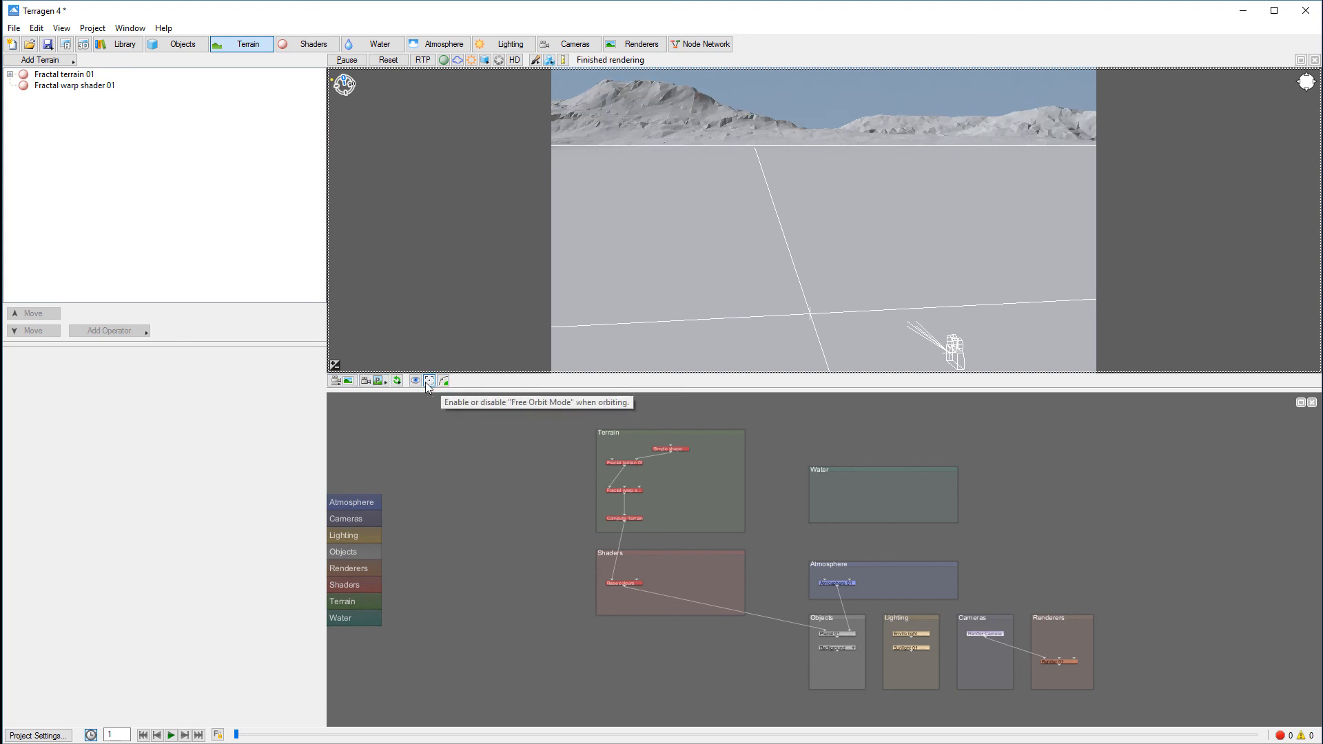
mouse_move(948, 210)
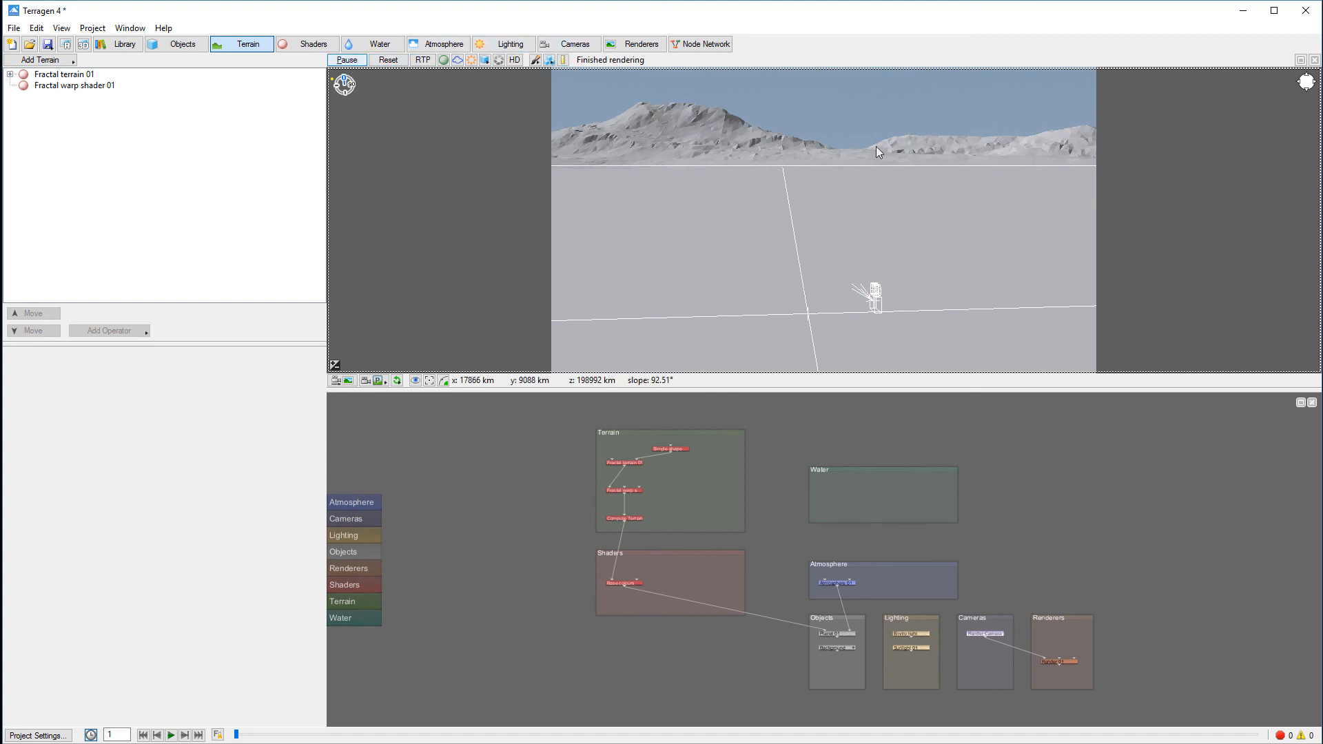
- Briefly ray trace the preview, then turn RTP off and resume live grey updates
click(423, 60)
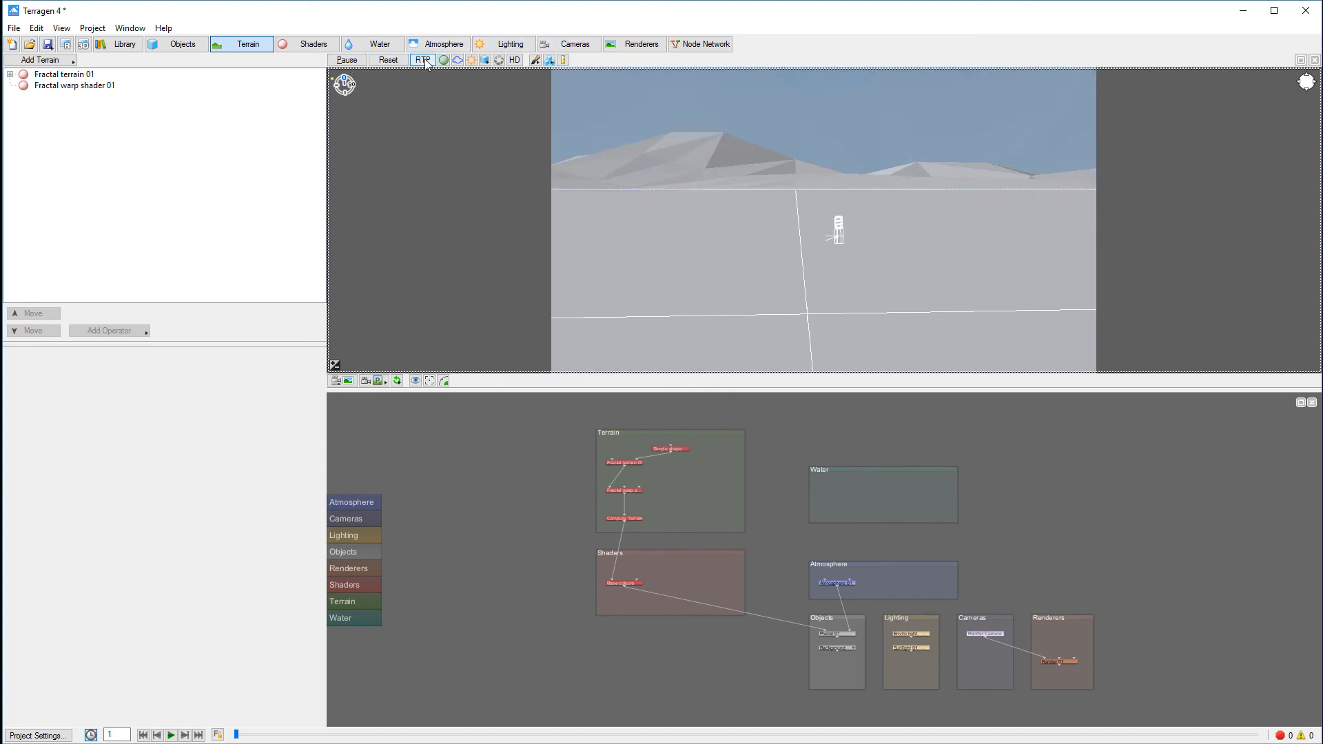
click(423, 60)
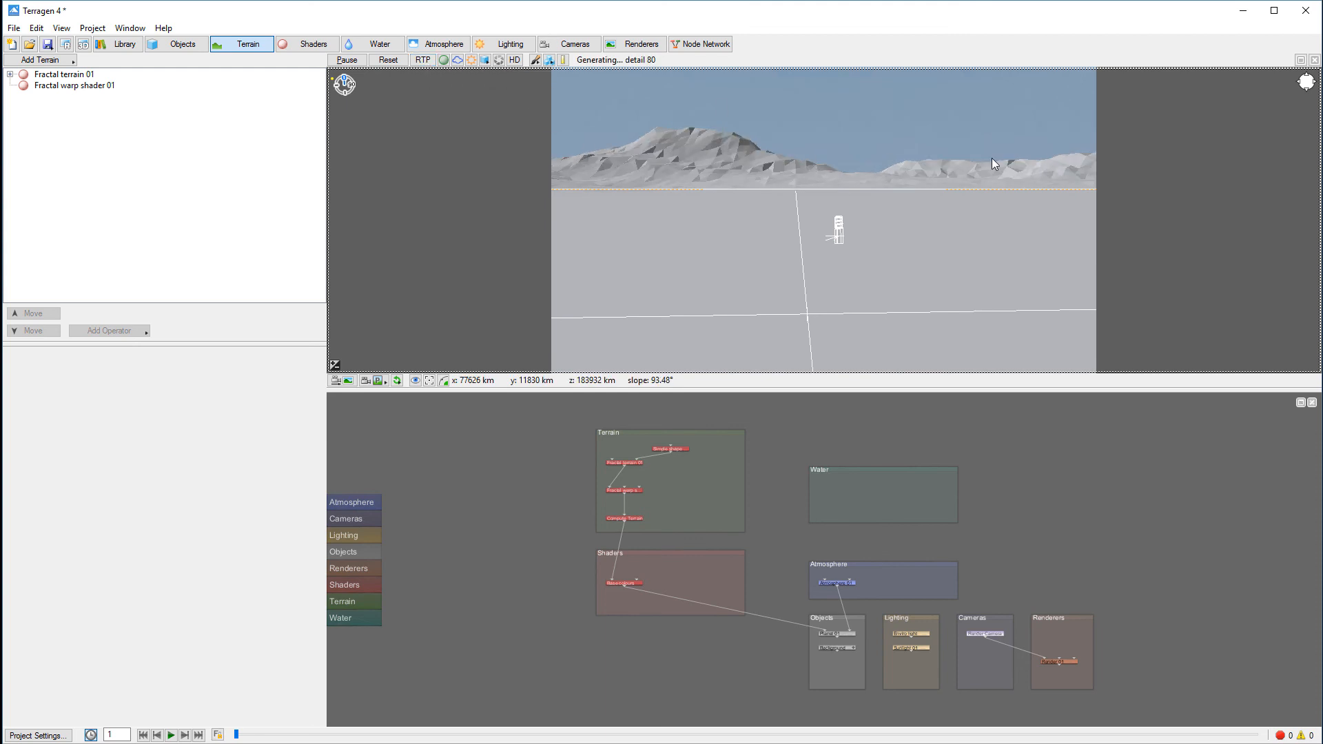
click(347, 60)
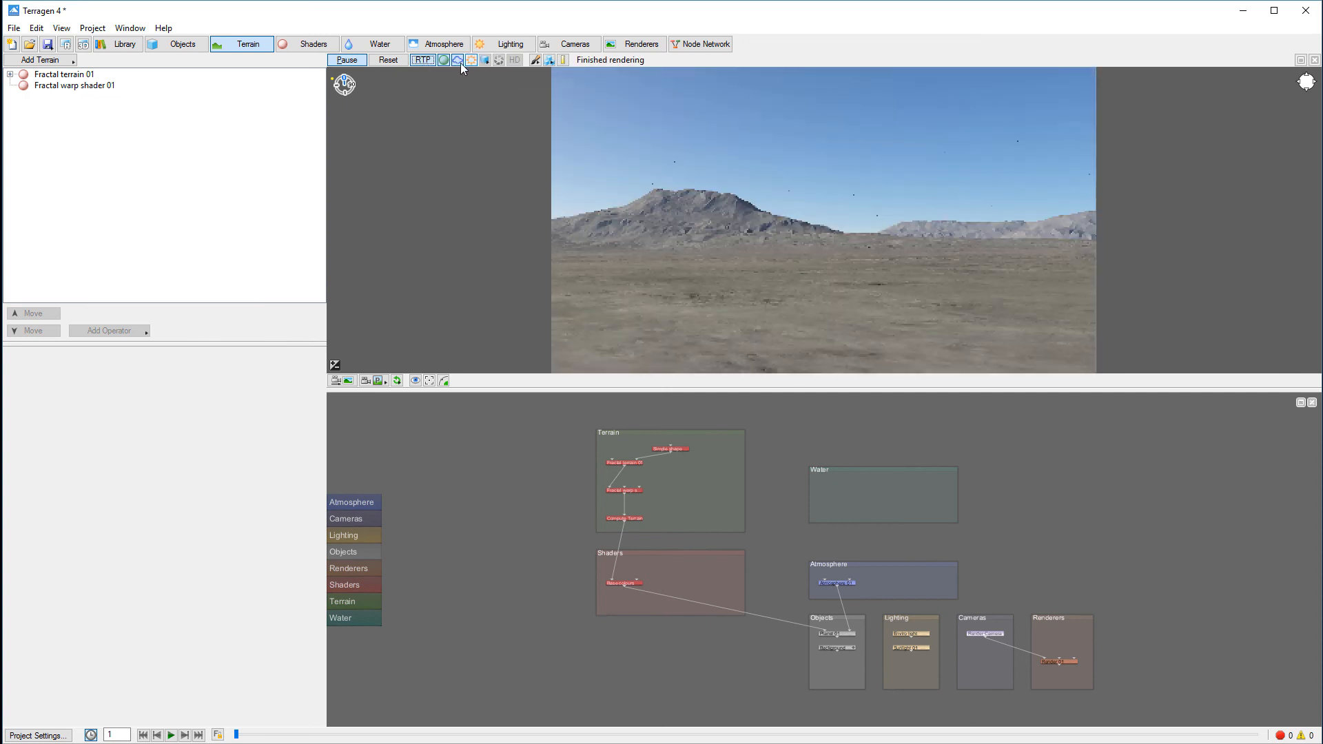
click(471, 59)
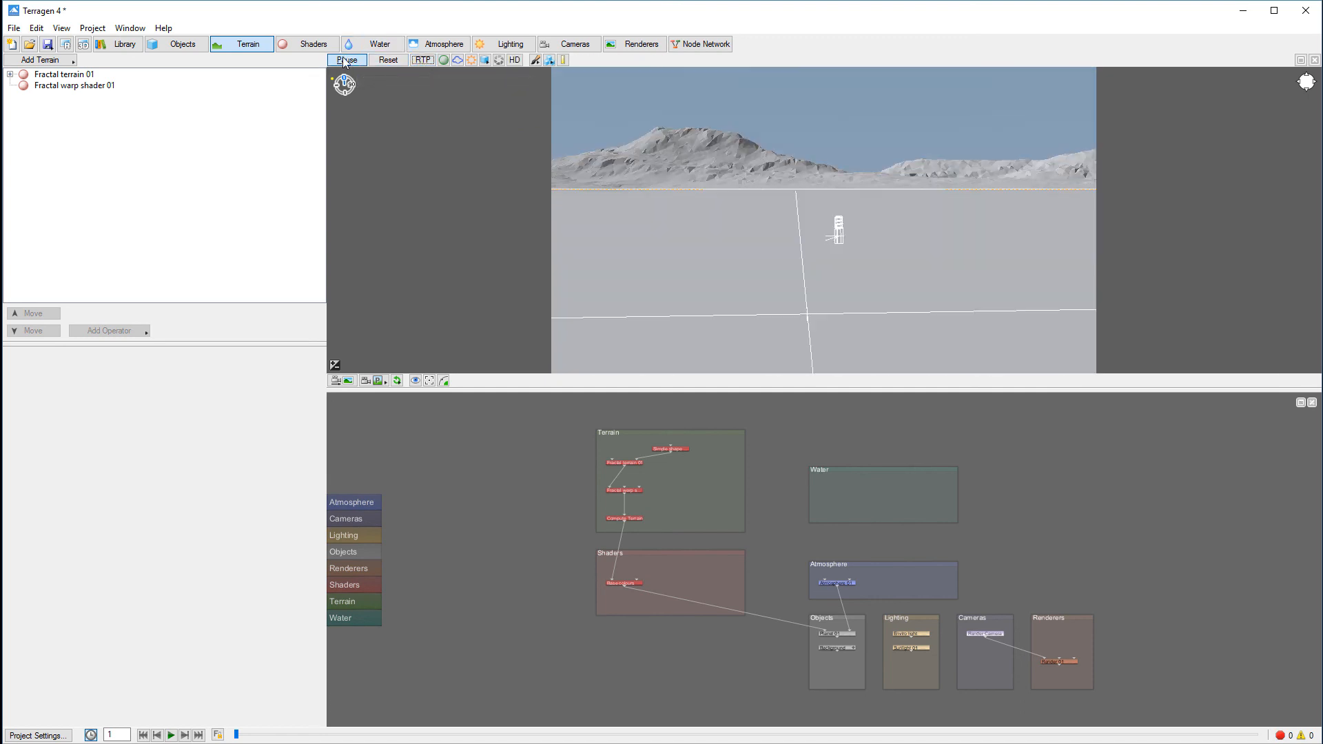
click(346, 60)
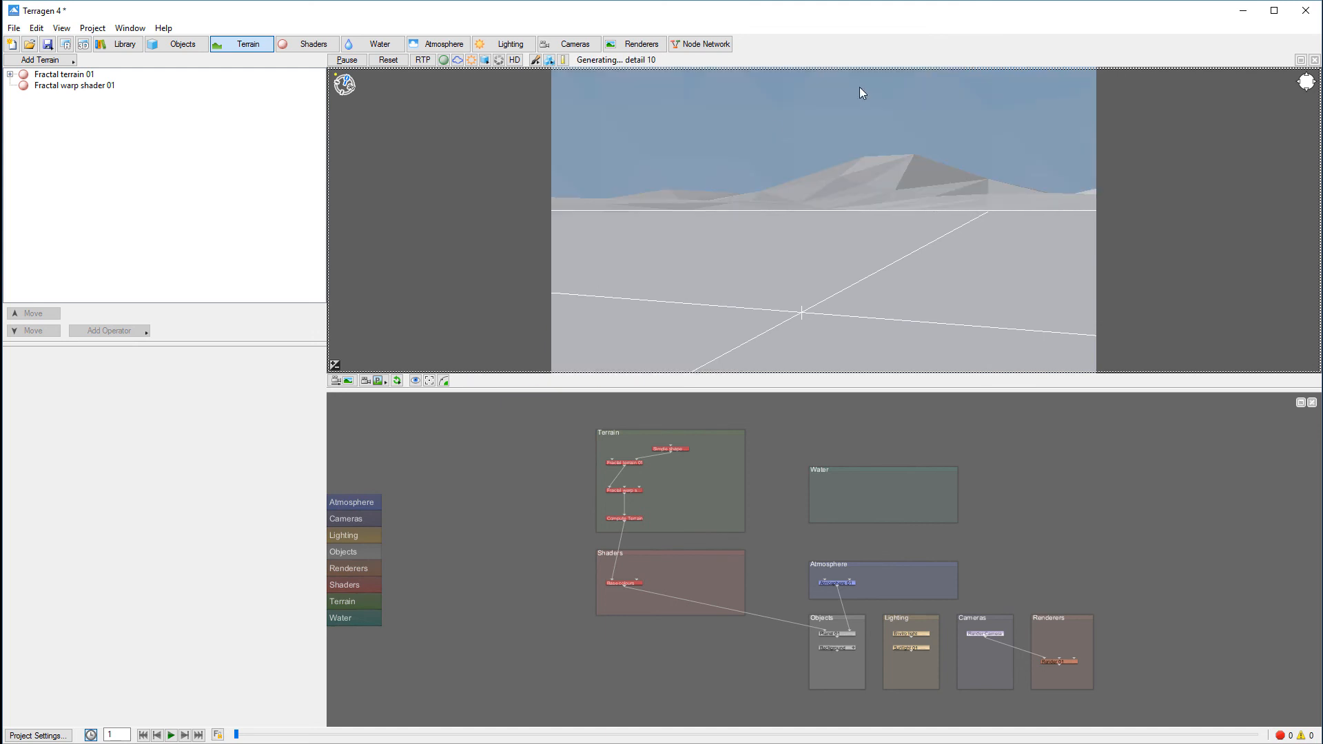
mouse_move(422, 60)
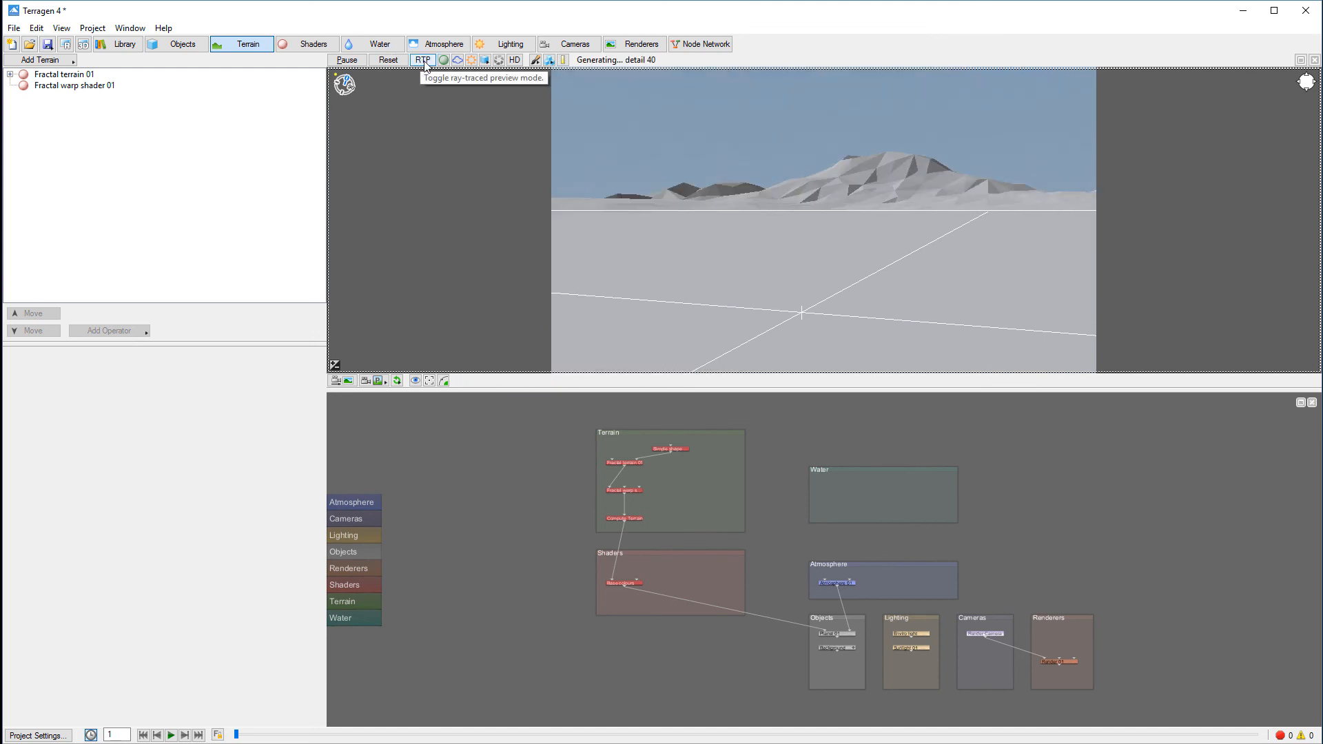
mouse_move(1015, 203)
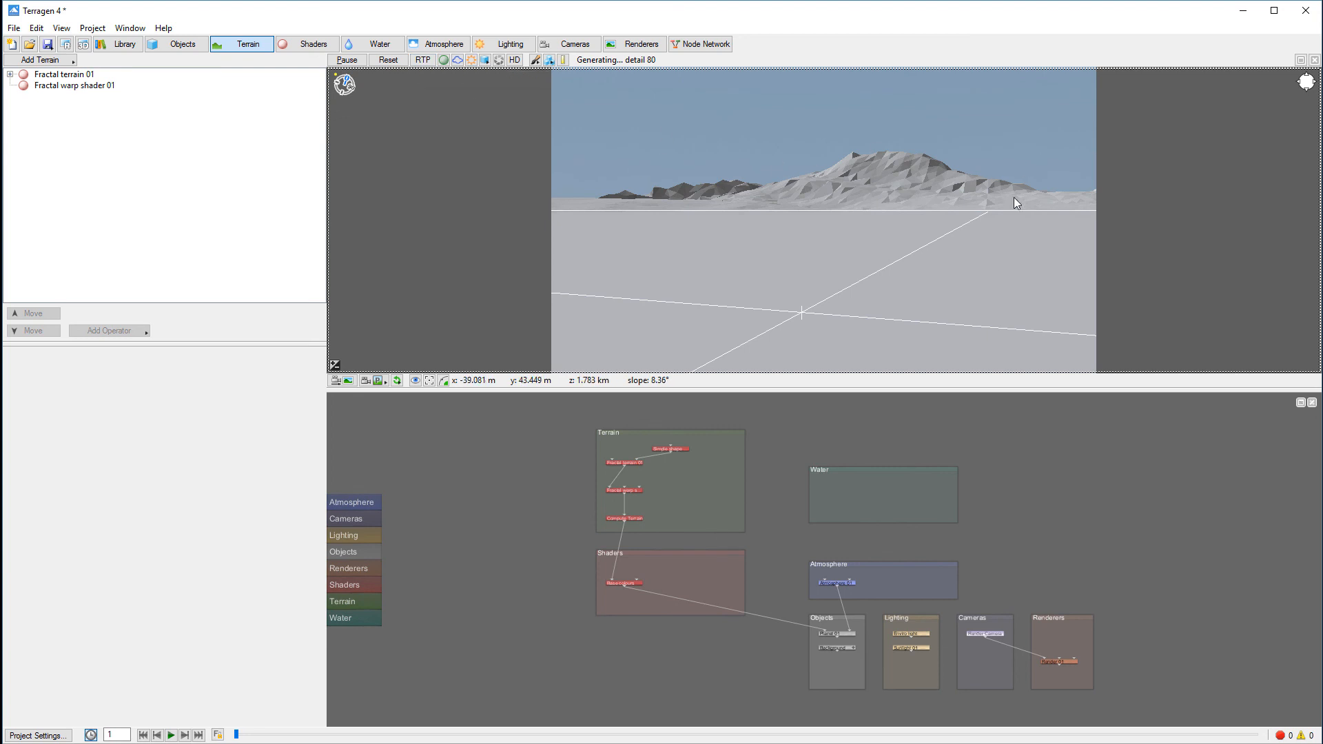